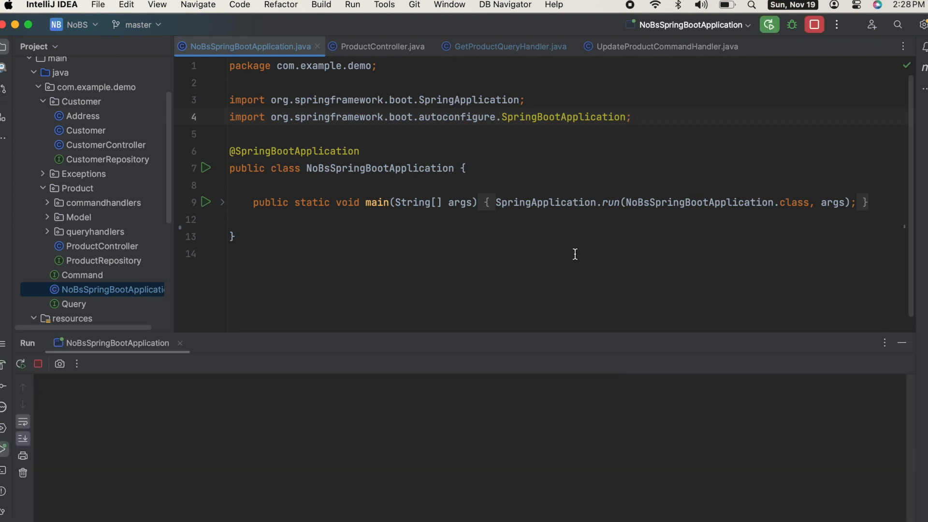
# Bring Postman forward to the Update Product PUT request with its 200 OK response.
pyautogui.click(205, 168)
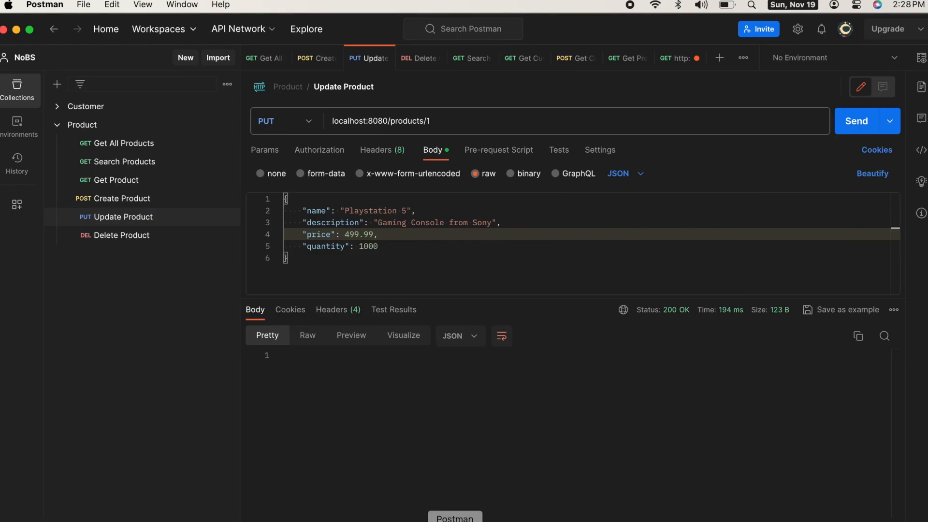
pyautogui.moveTo(513, 307)
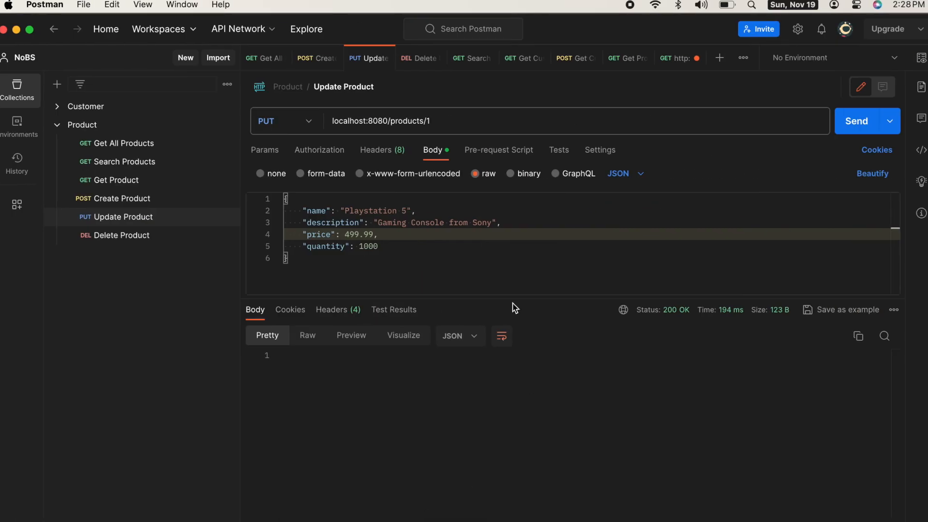
pyautogui.moveTo(168, 184)
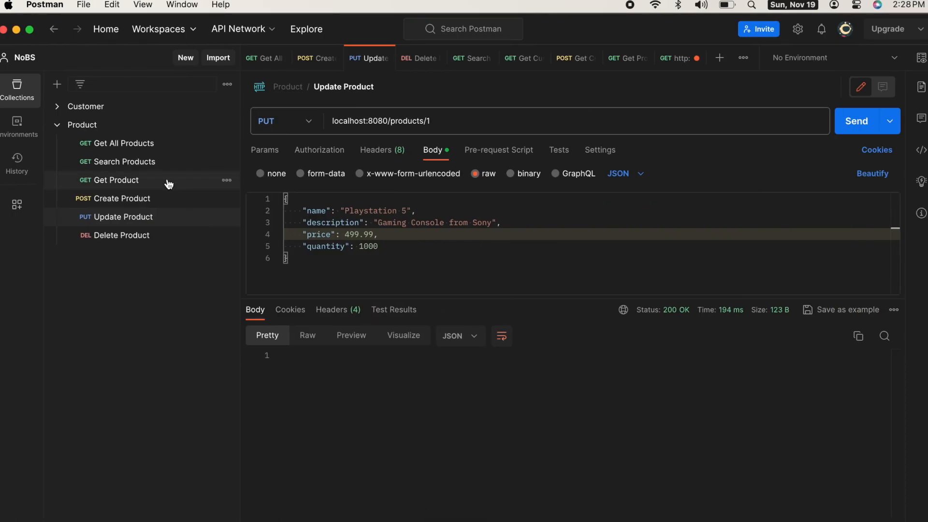
# Send the Get Product request for product 1 repeatedly, seeing price 499.99 and comparing response times.
pyautogui.click(117, 180)
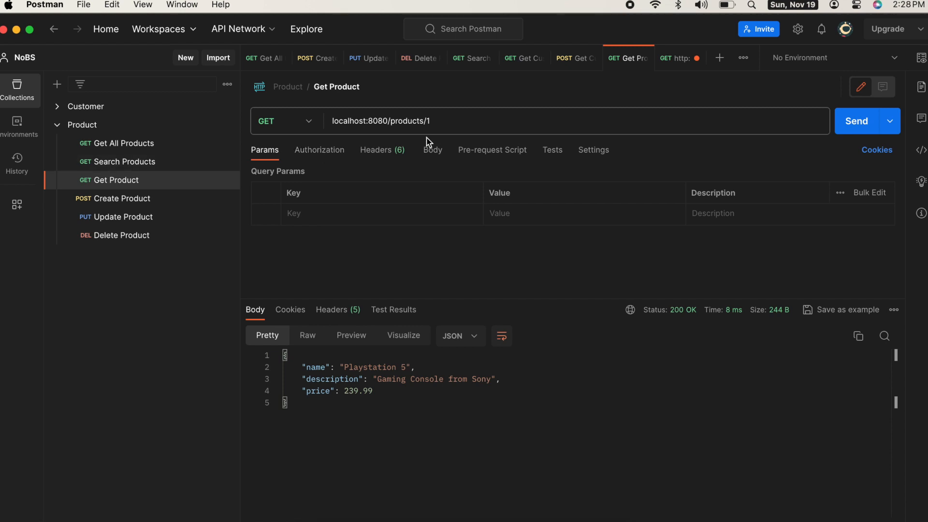
pyautogui.click(855, 120)
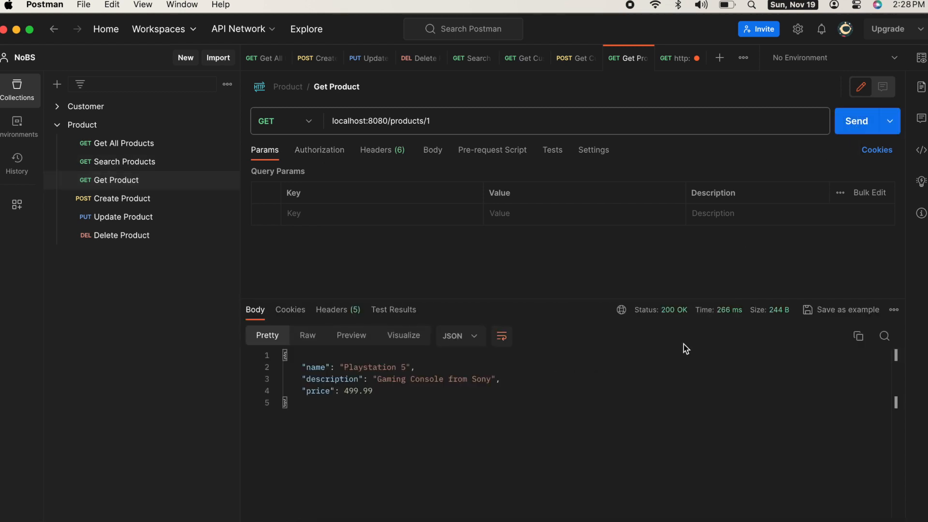
pyautogui.moveTo(684, 324)
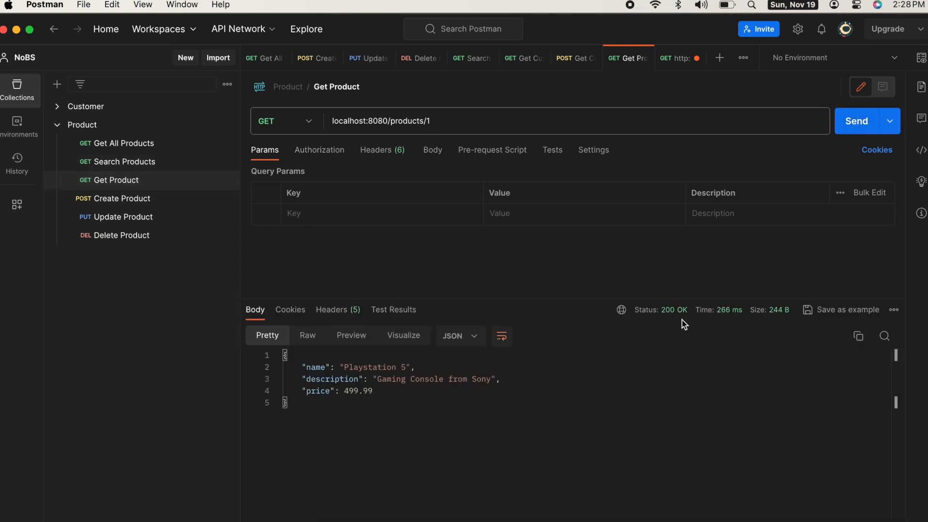
pyautogui.moveTo(730, 321)
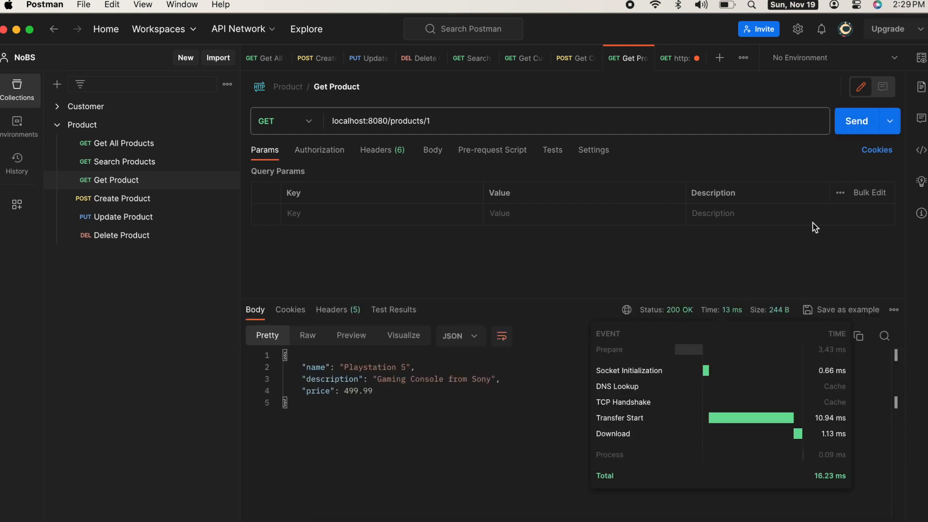
pyautogui.click(856, 121)
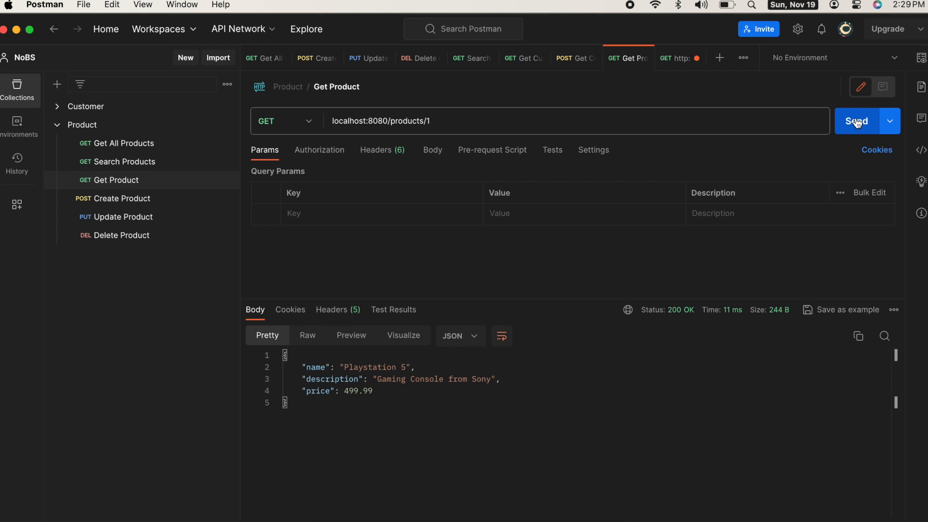
pyautogui.click(855, 120)
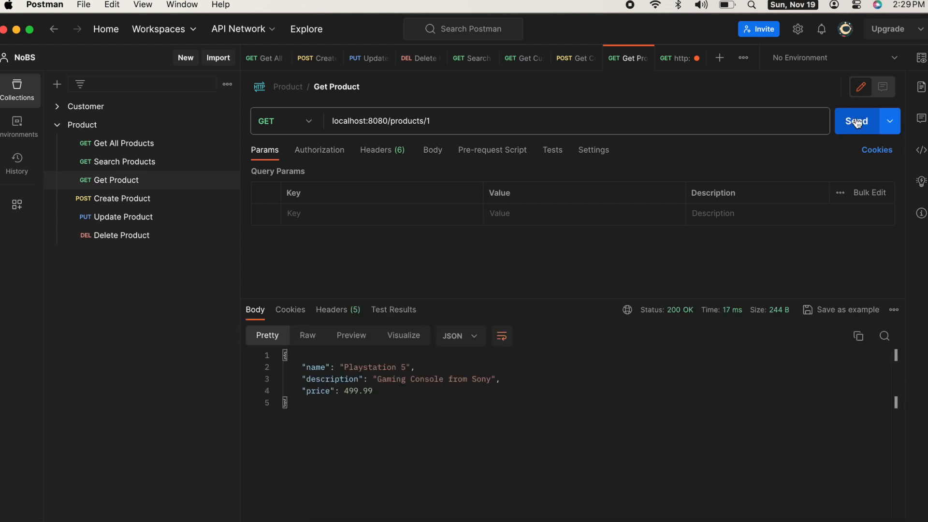
pyautogui.click(856, 121)
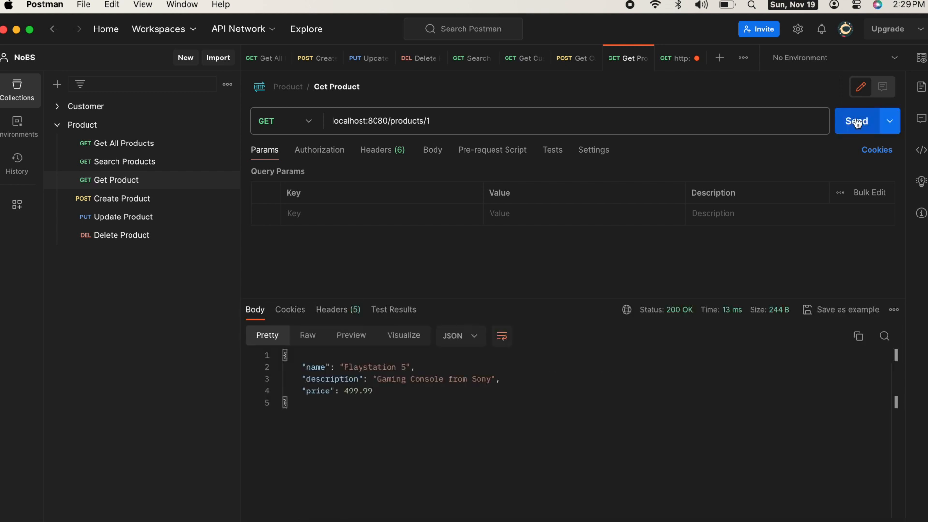
pyautogui.click(856, 121)
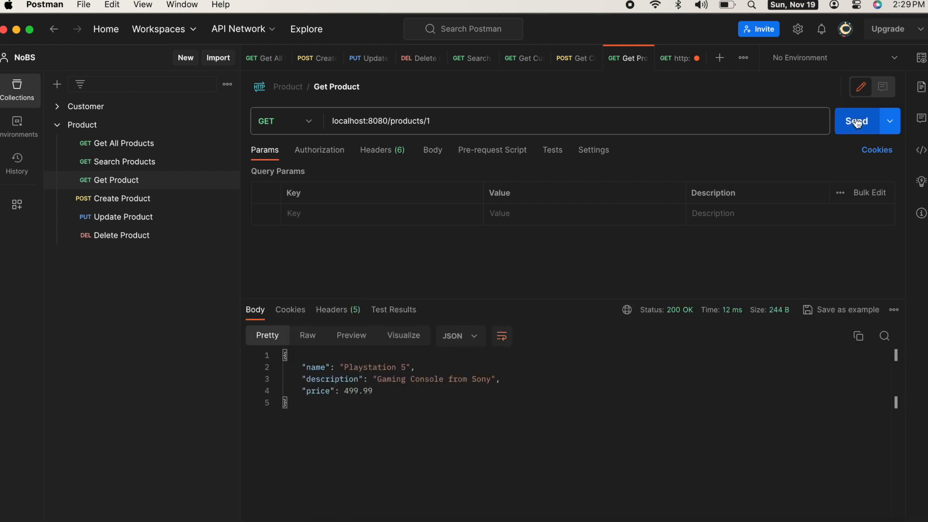
pyautogui.moveTo(686, 259)
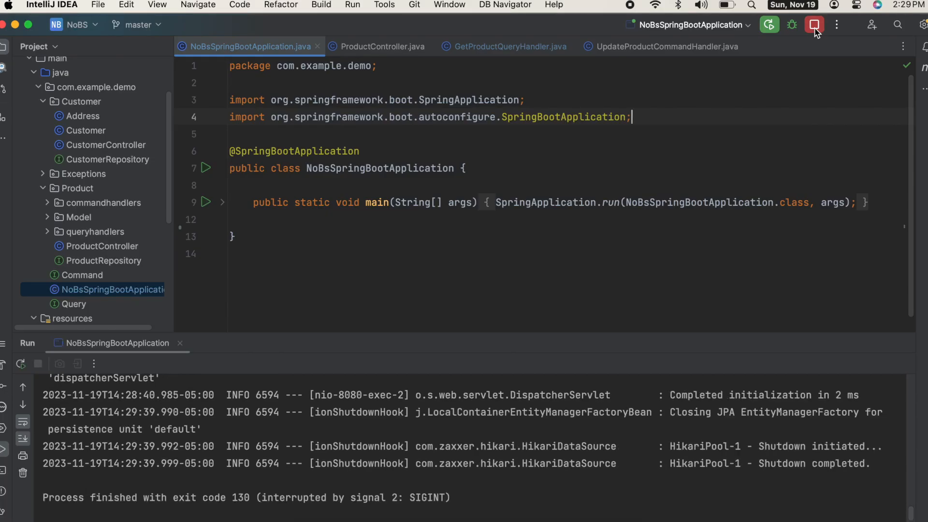
pyautogui.click(813, 25)
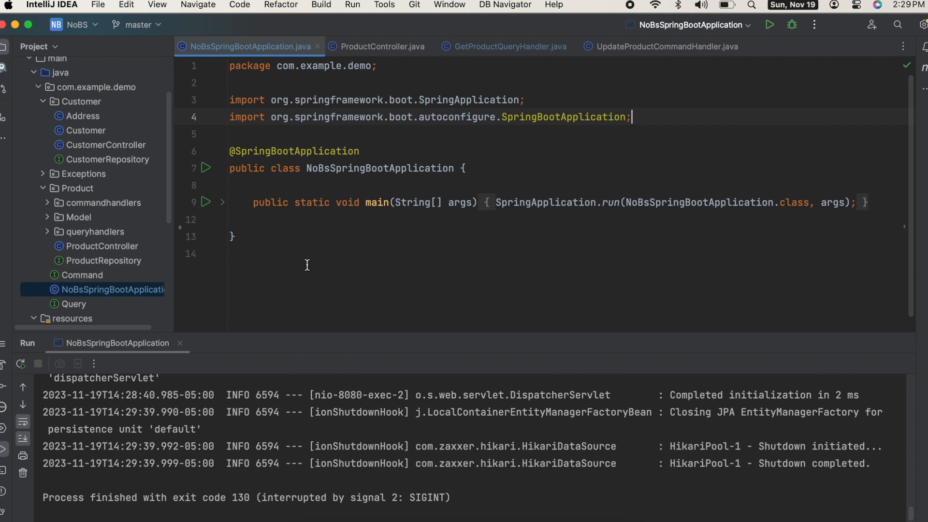
pyautogui.click(359, 151)
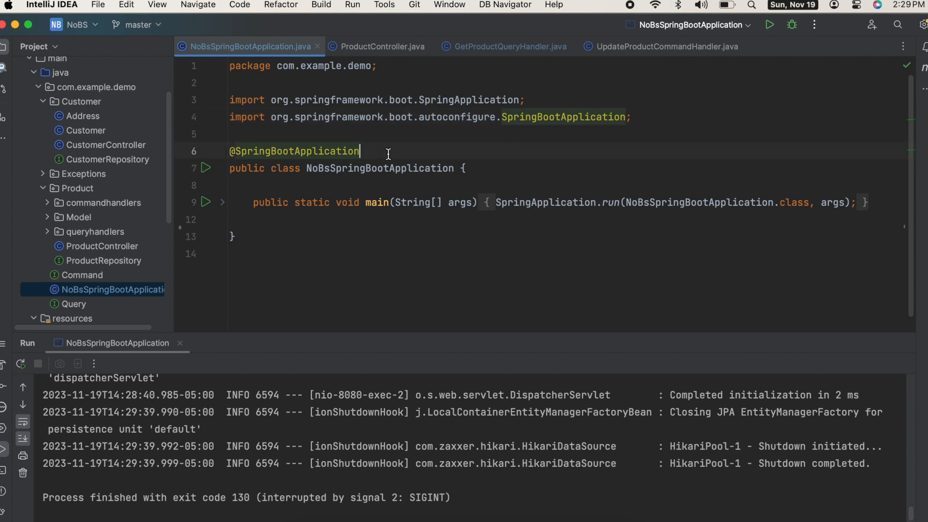
pyautogui.write('@')
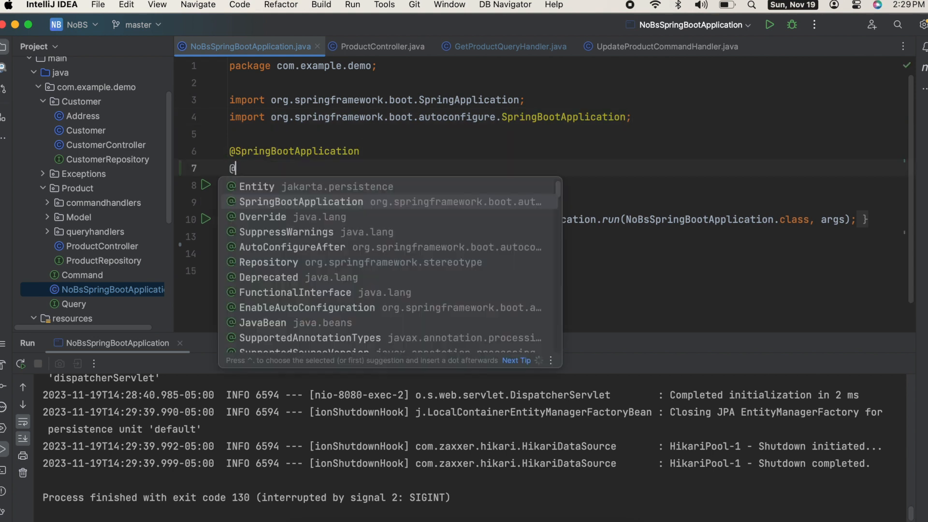
pyautogui.write('Enabl')
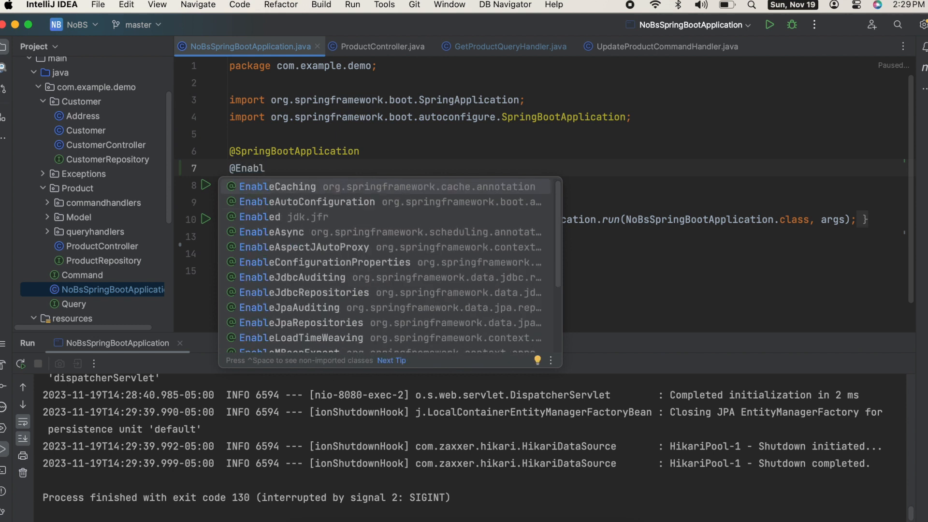
pyautogui.click(382, 46)
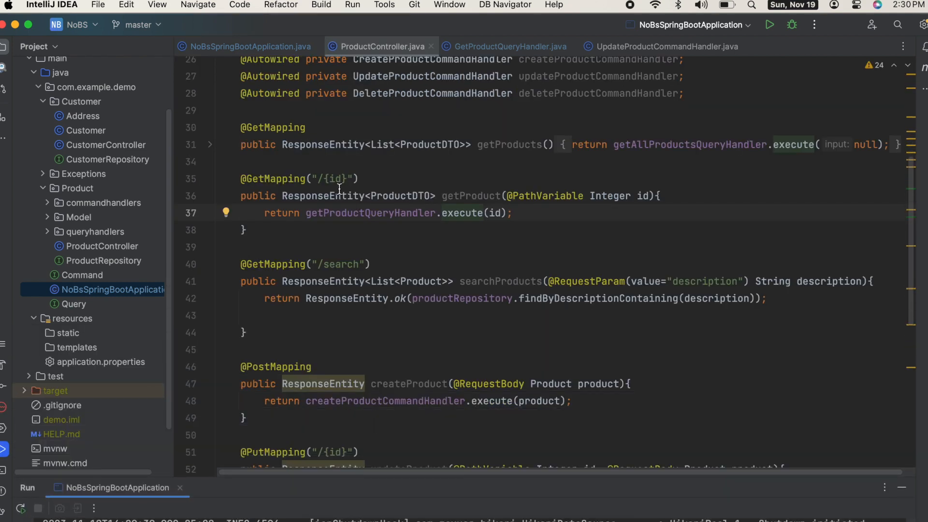
pyautogui.scroll(-3)
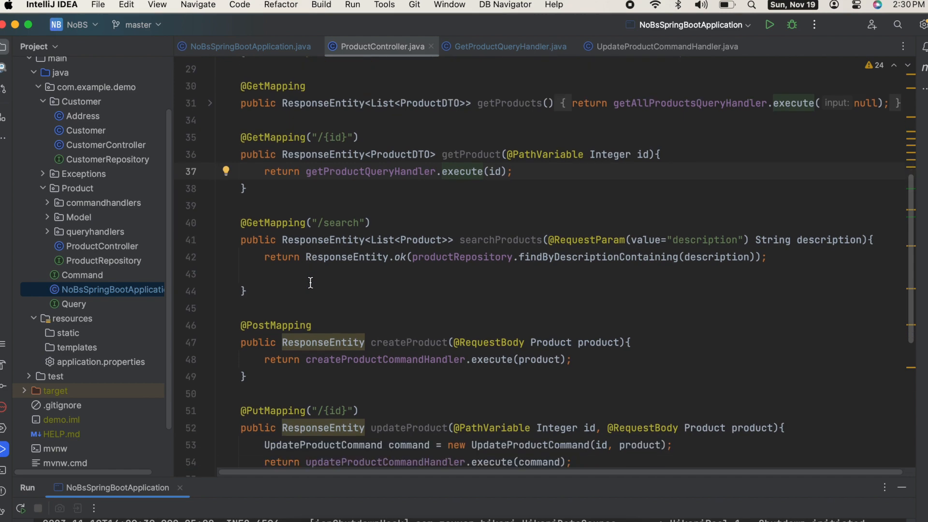
pyautogui.scroll(-3)
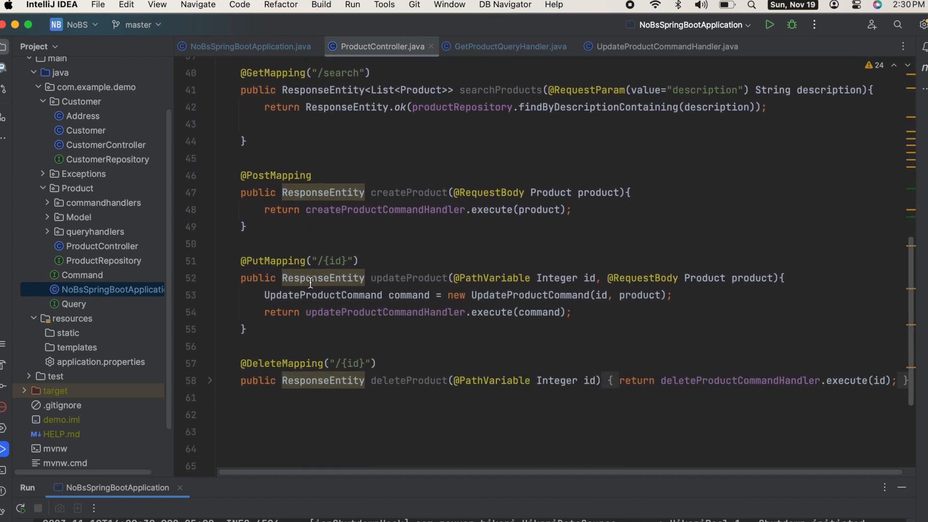
pyautogui.scroll(3)
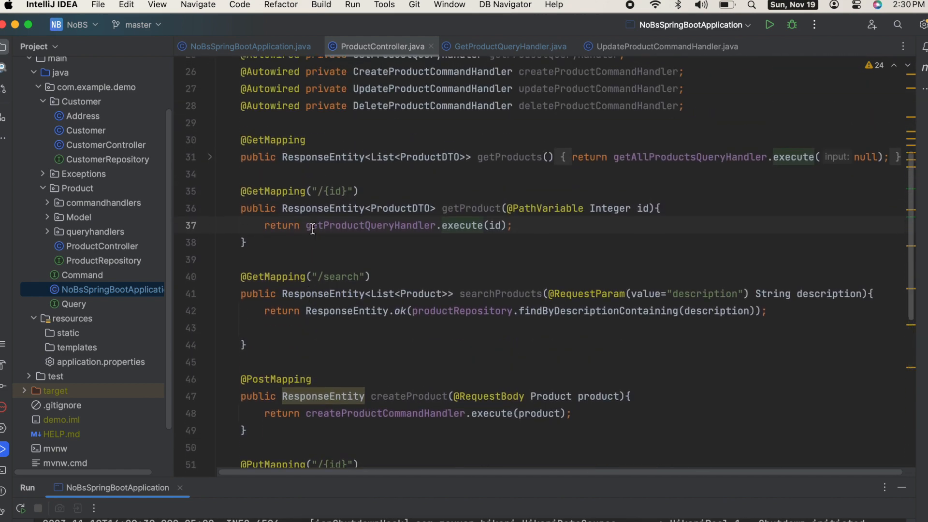
pyautogui.moveTo(317, 249)
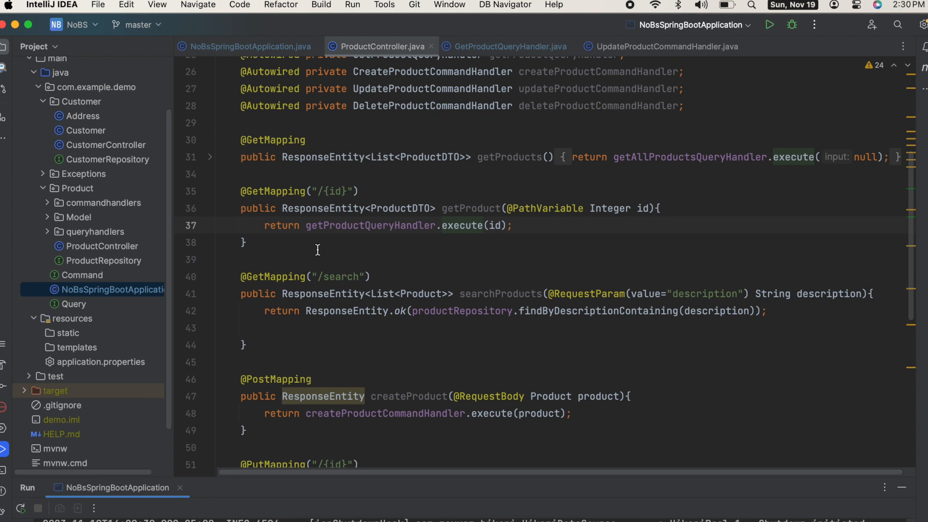
pyautogui.click(272, 191)
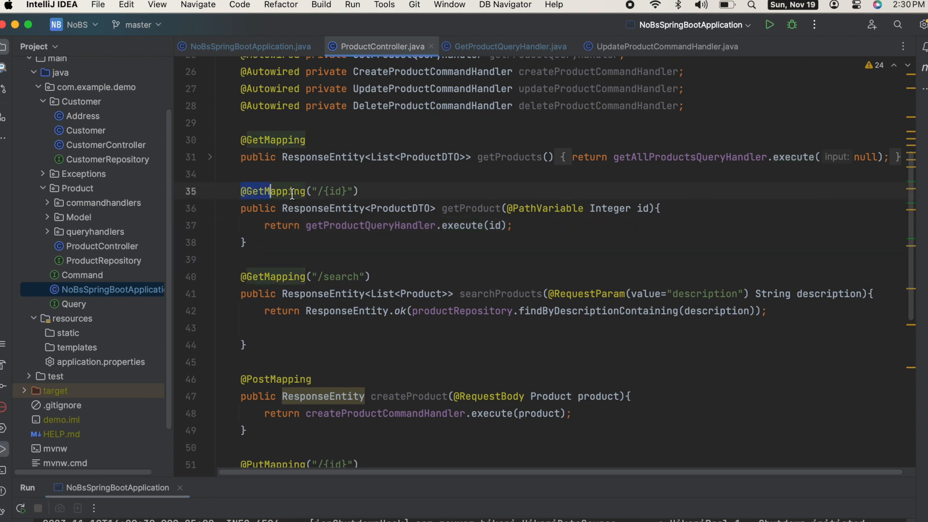
pyautogui.scroll(3)
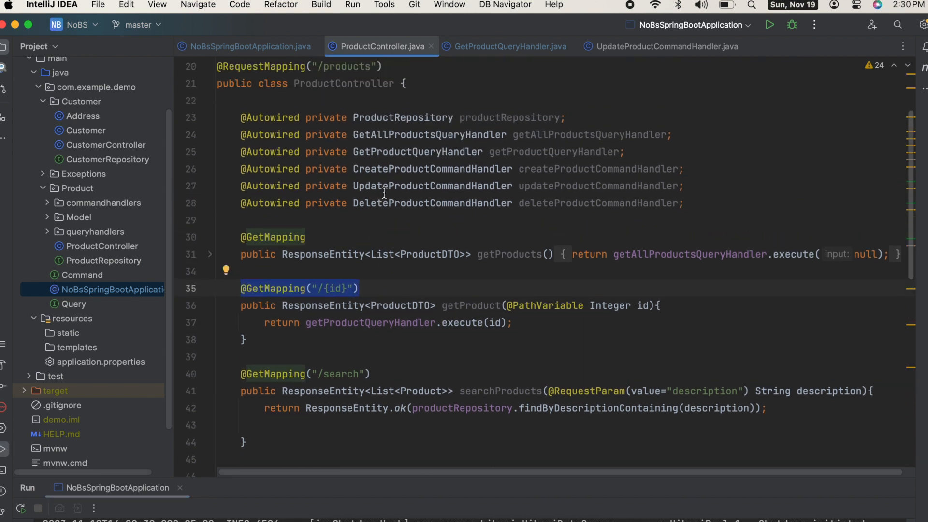
pyautogui.scroll(3)
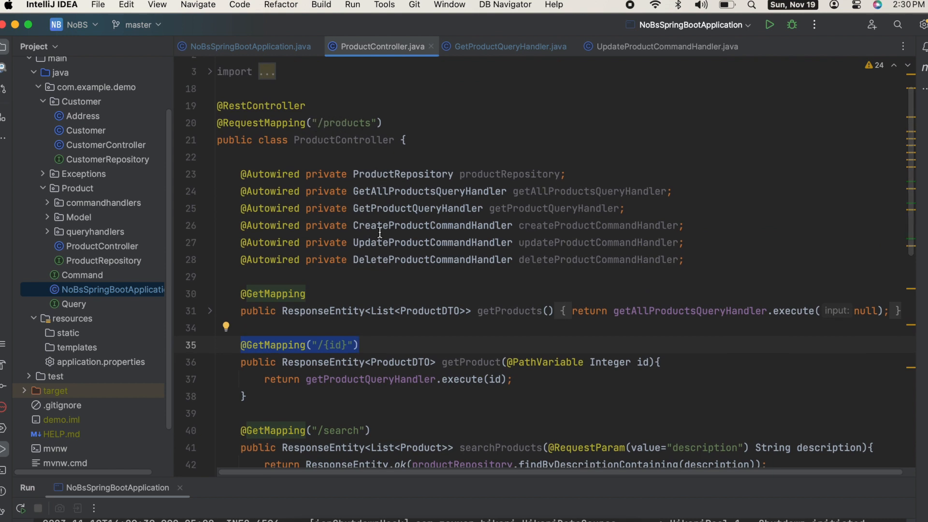
pyautogui.scroll(-3)
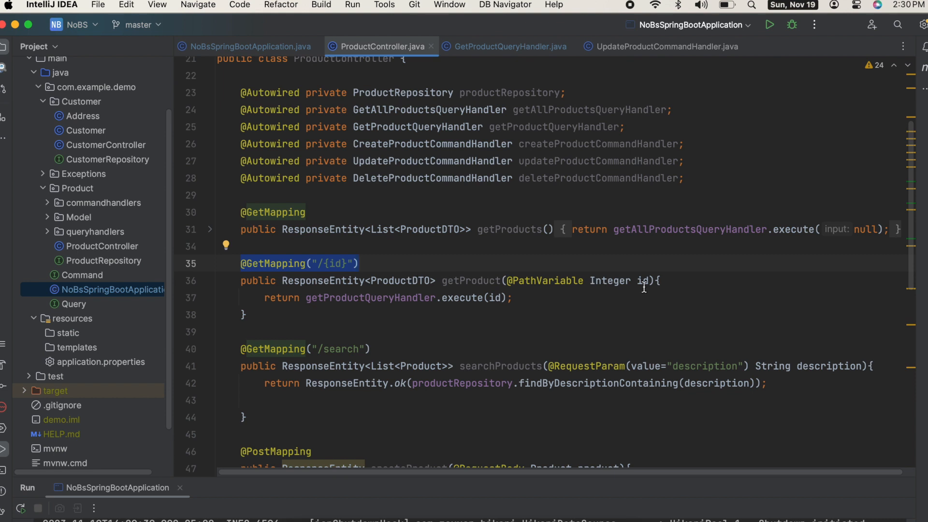
pyautogui.moveTo(454, 297)
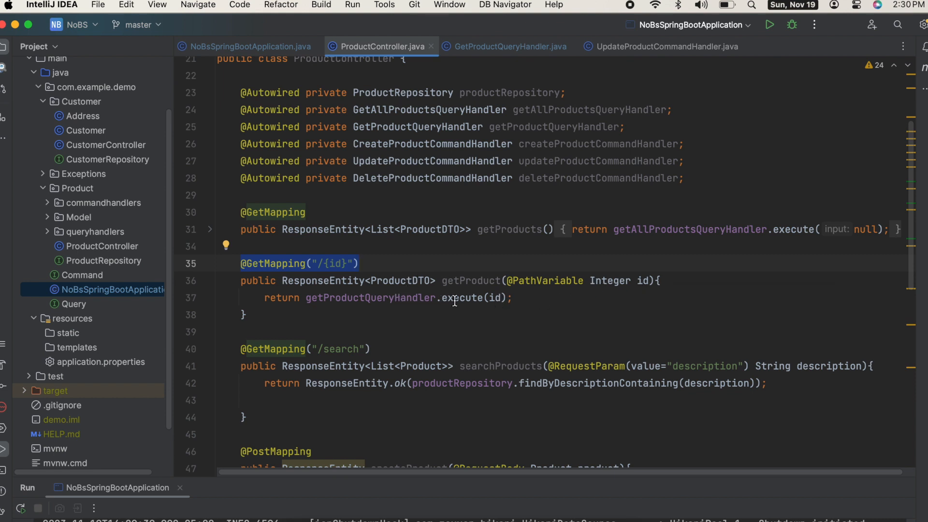
pyautogui.click(504, 46)
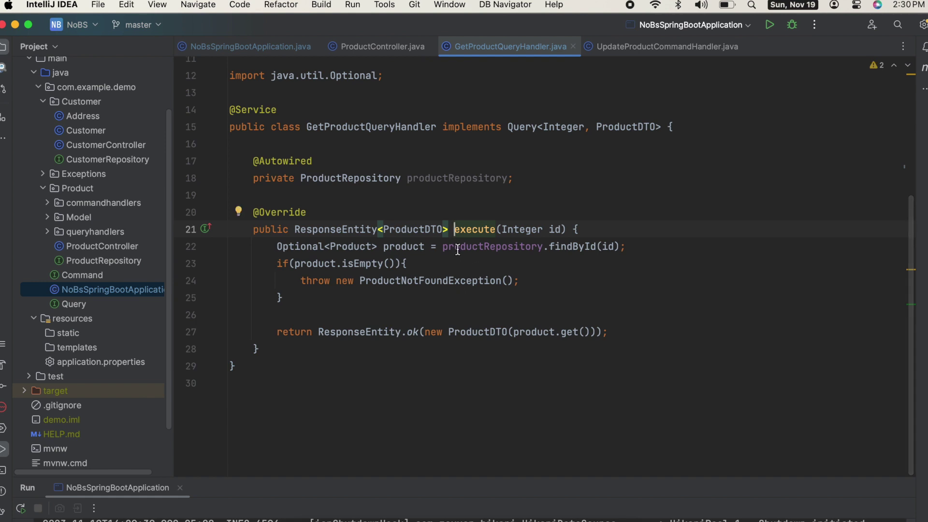
pyautogui.moveTo(296, 314)
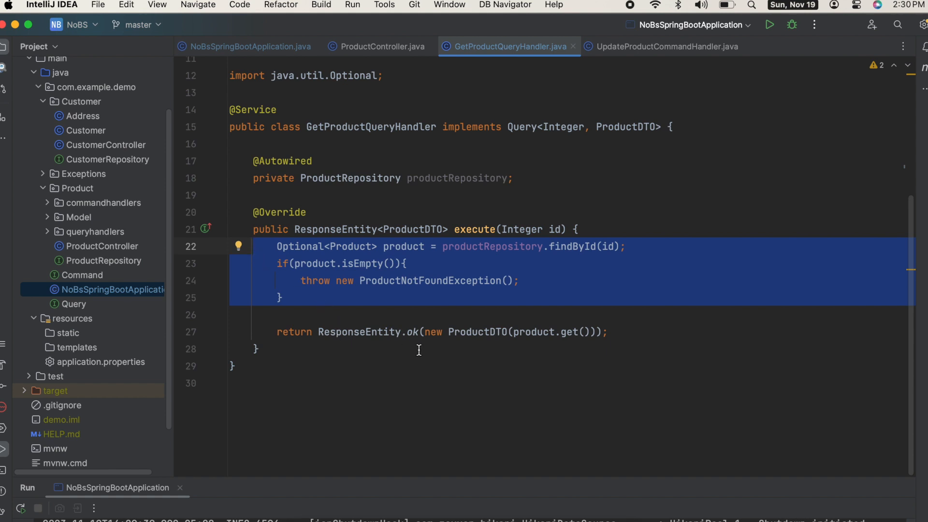
pyautogui.moveTo(486, 343)
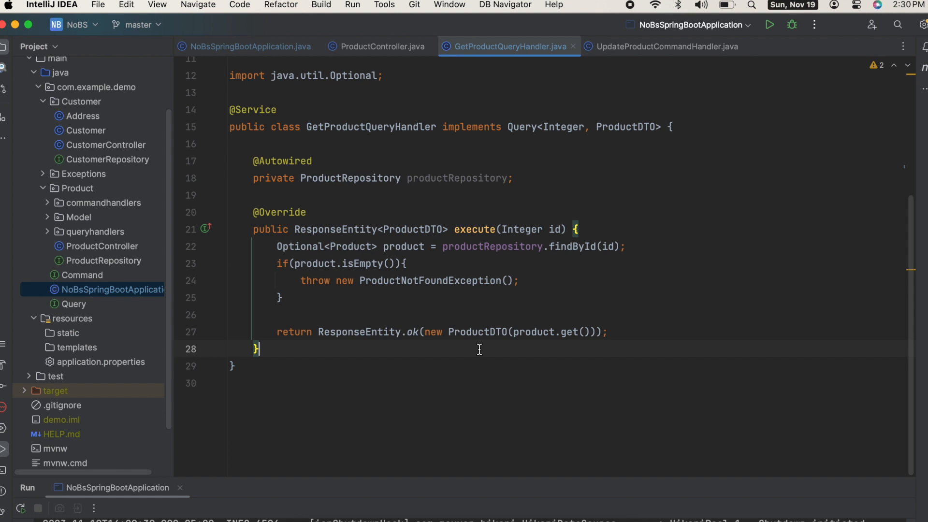
pyautogui.moveTo(374, 246)
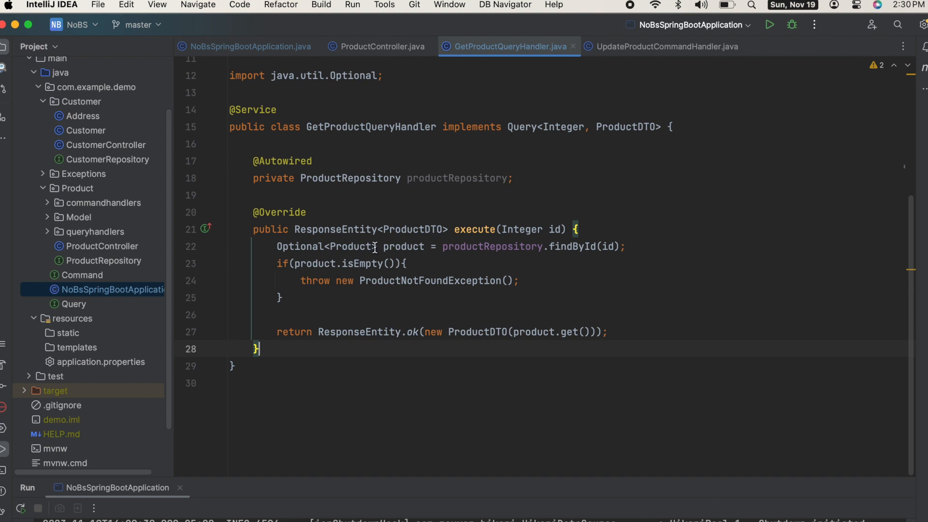
pyautogui.press('enter')
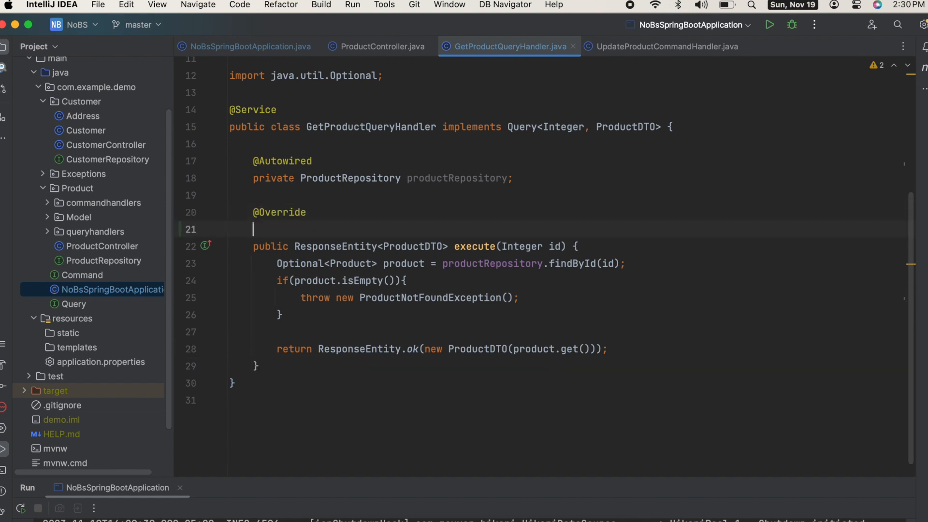
pyautogui.write('@')
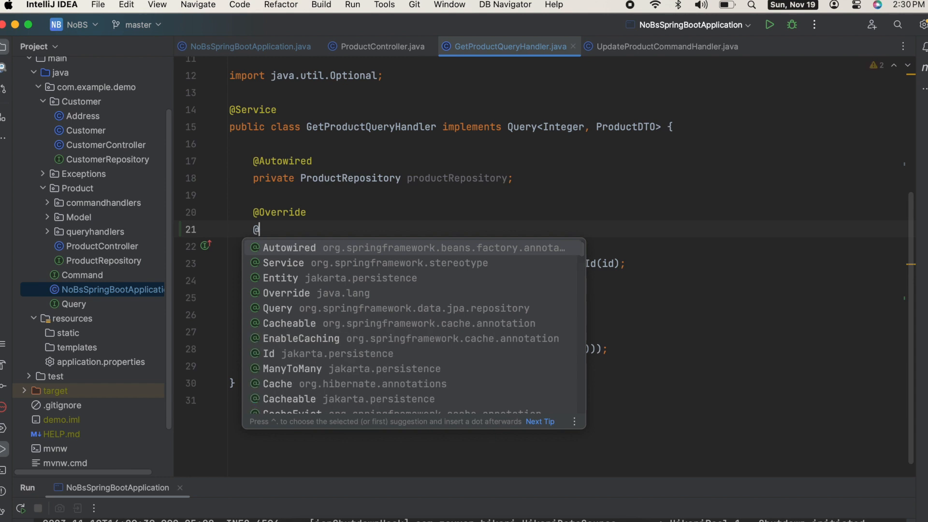
pyautogui.write('Ca')
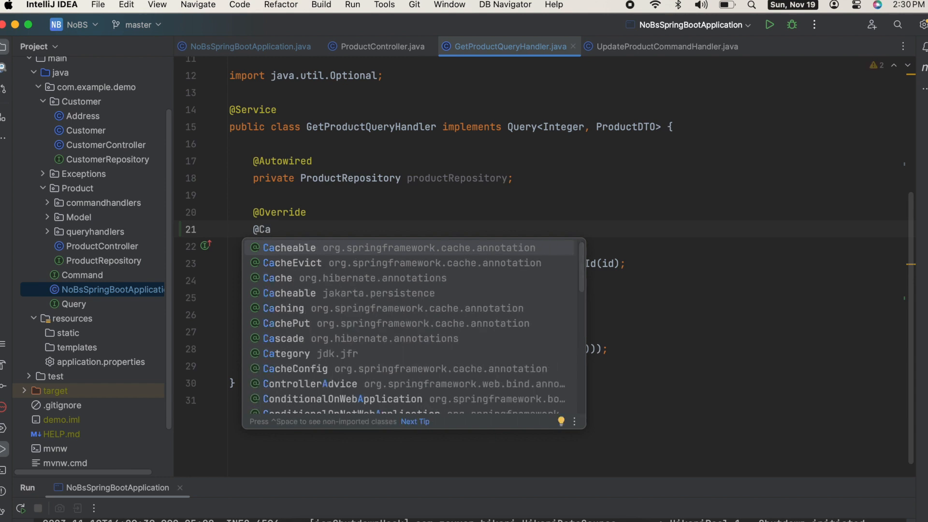
pyautogui.write('ch')
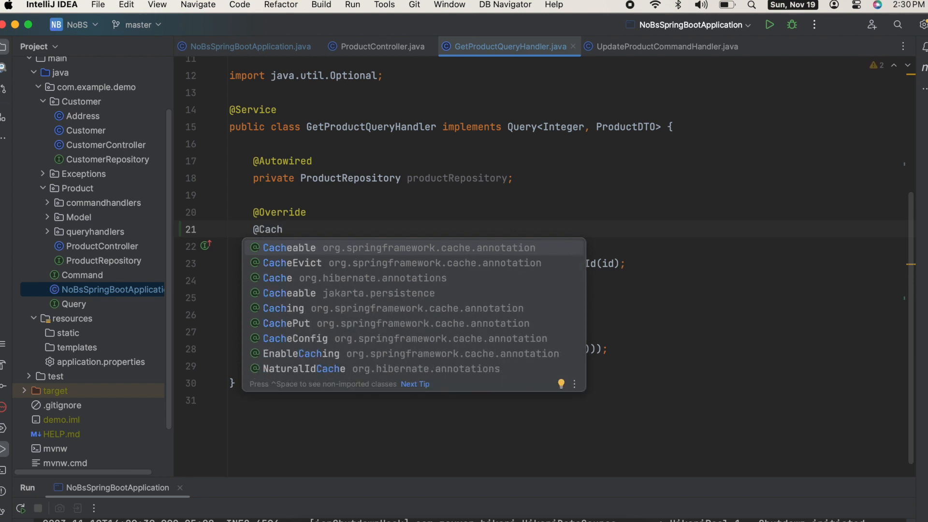
pyautogui.click(289, 248)
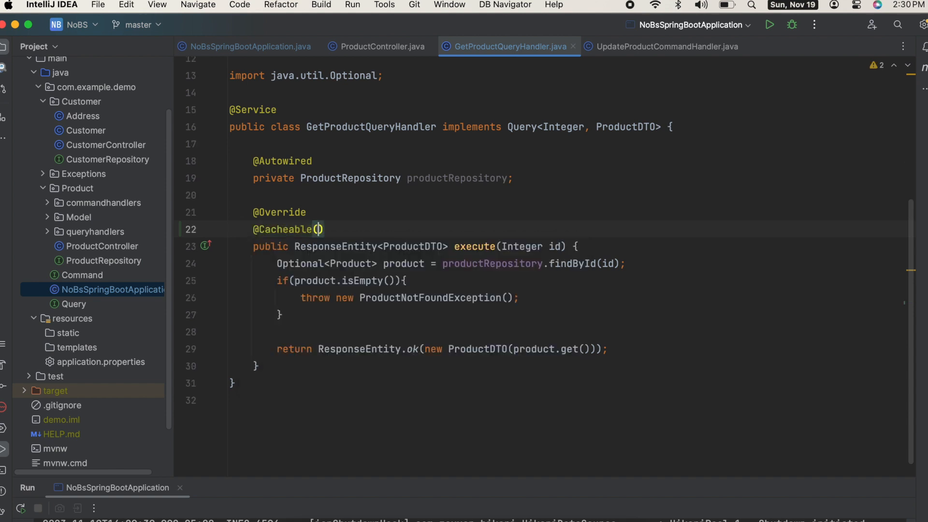
pyautogui.write('"pr"')
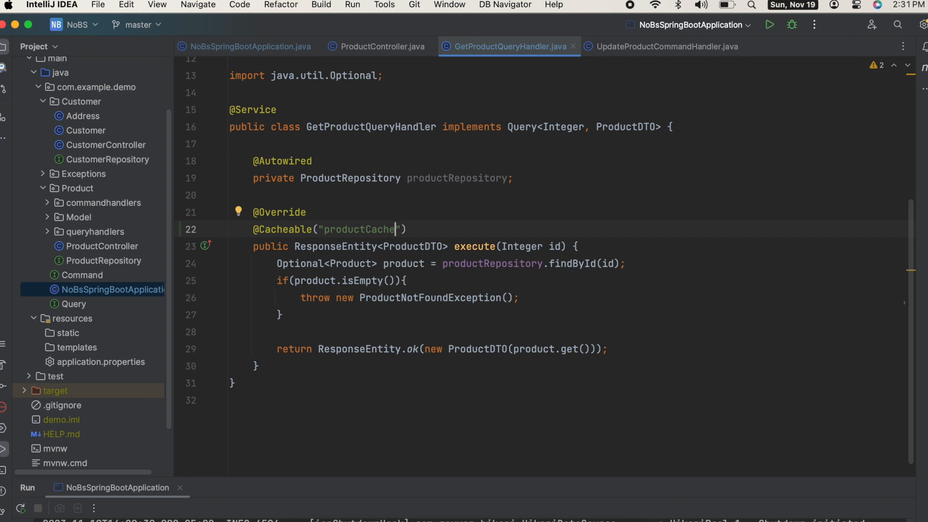
pyautogui.moveTo(547, 107)
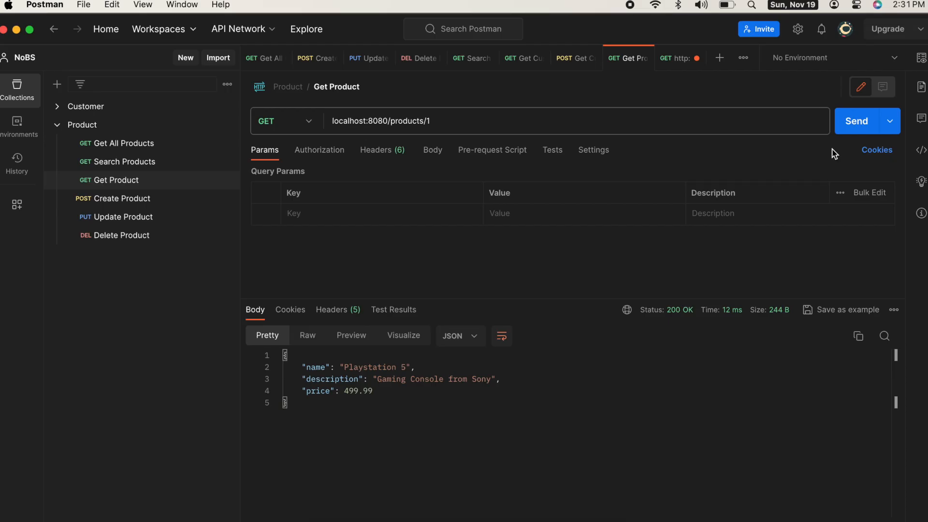
pyautogui.moveTo(855, 124)
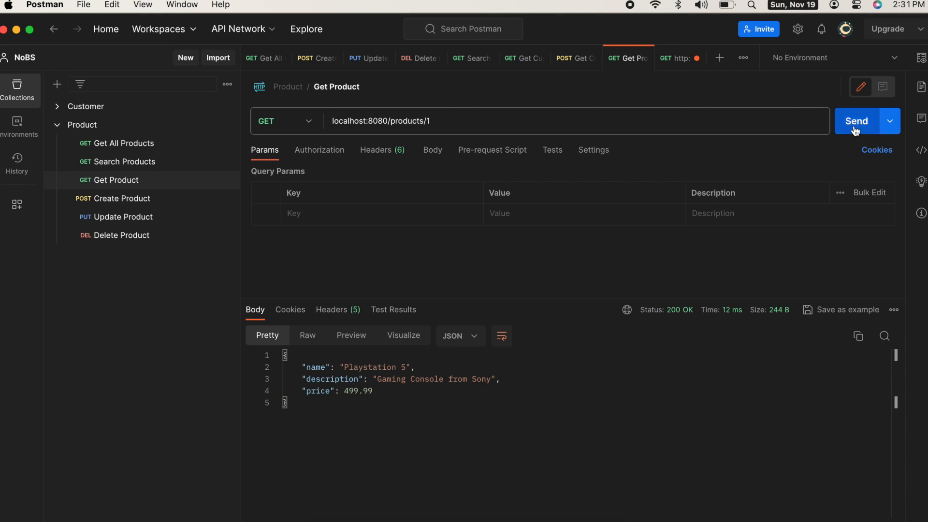
# Send Get Product for product 1 repeatedly; first call 353 ms, later ones single-digit milliseconds.
pyautogui.click(855, 121)
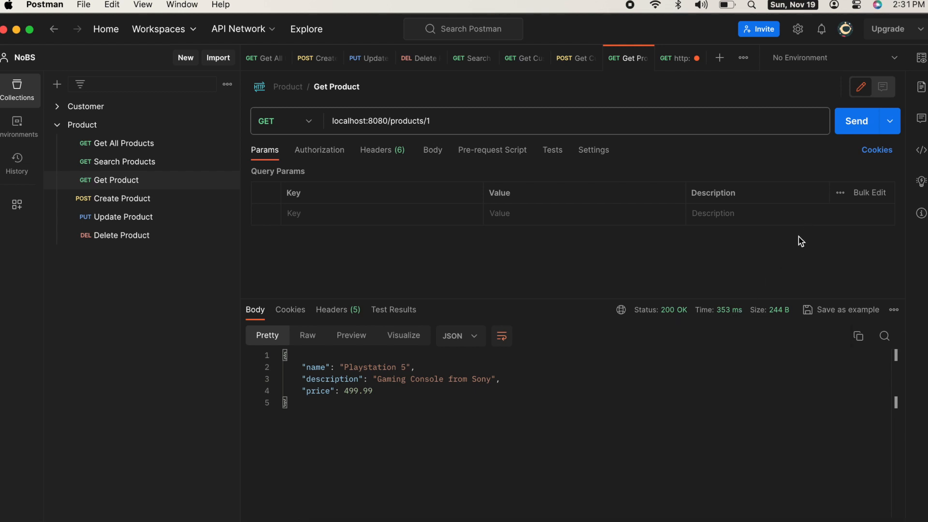
pyautogui.moveTo(774, 265)
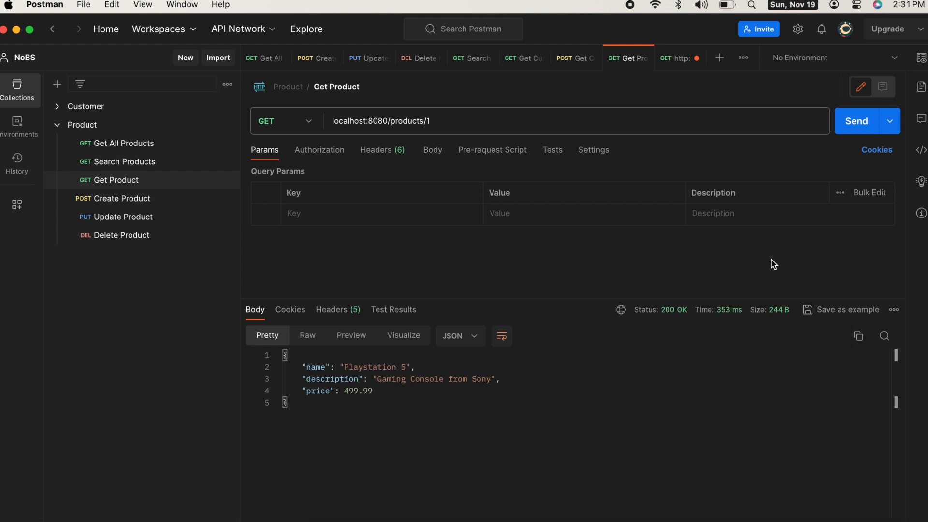
pyautogui.click(855, 121)
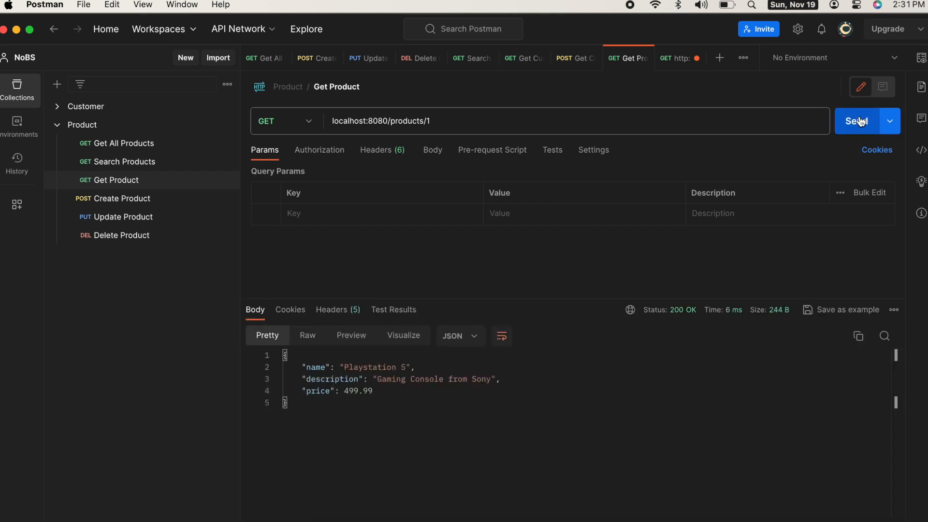
pyautogui.click(855, 120)
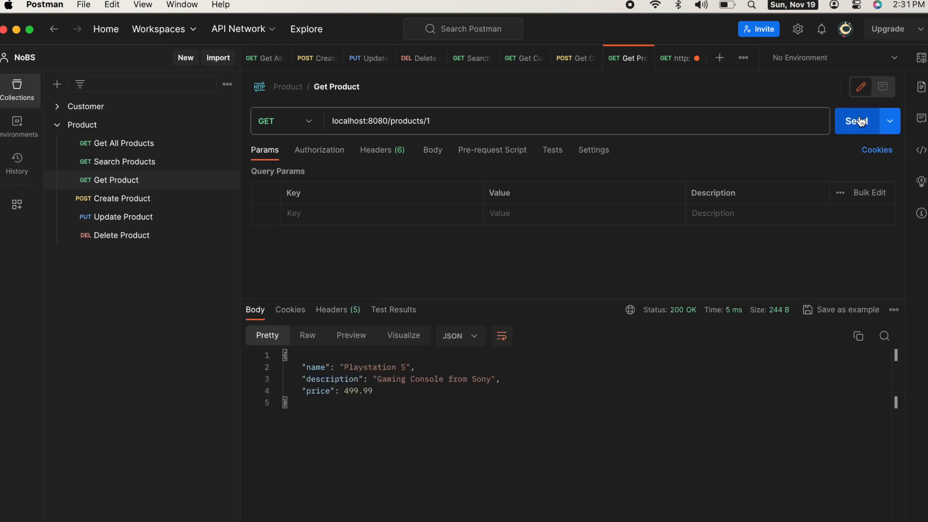
pyautogui.click(856, 120)
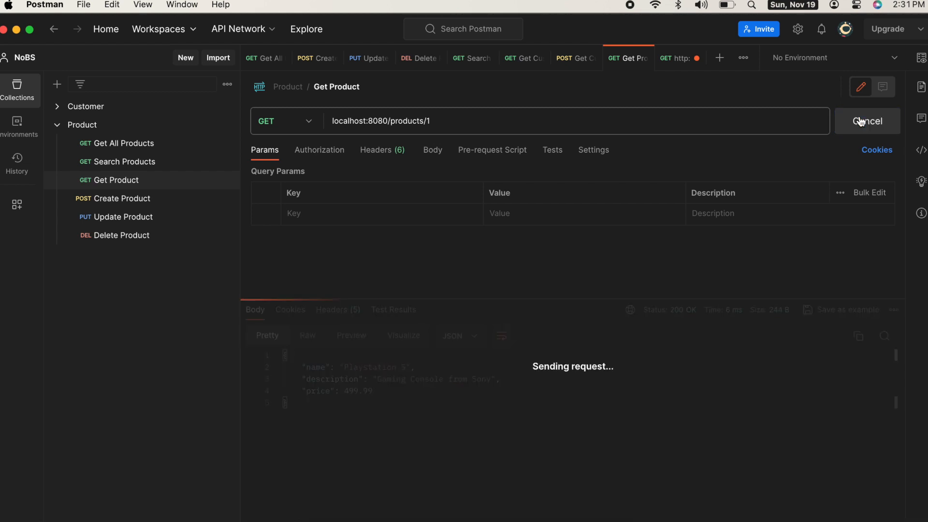
pyautogui.click(862, 122)
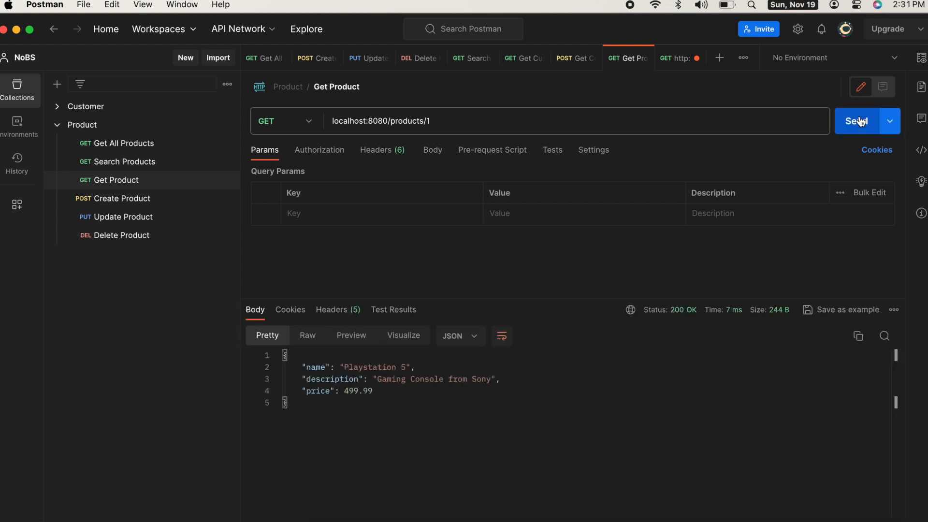
pyautogui.moveTo(749, 271)
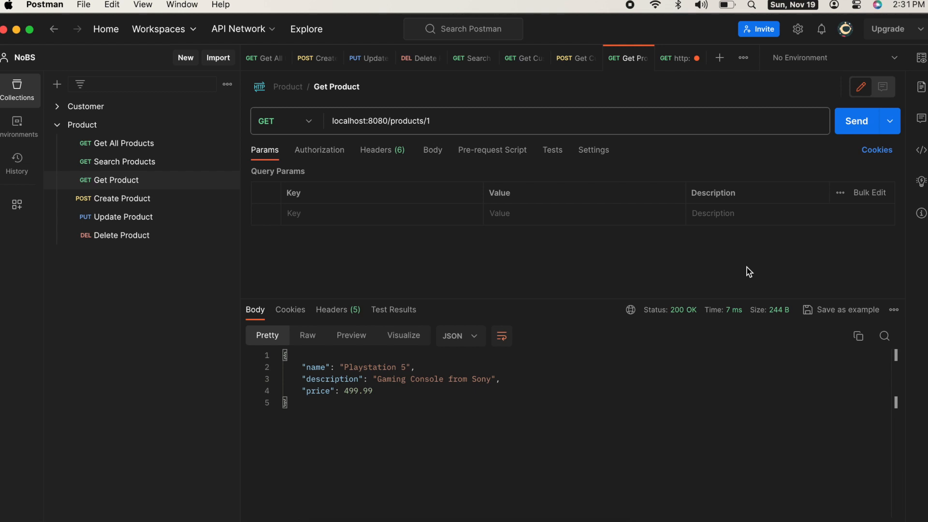
pyautogui.moveTo(433, 360)
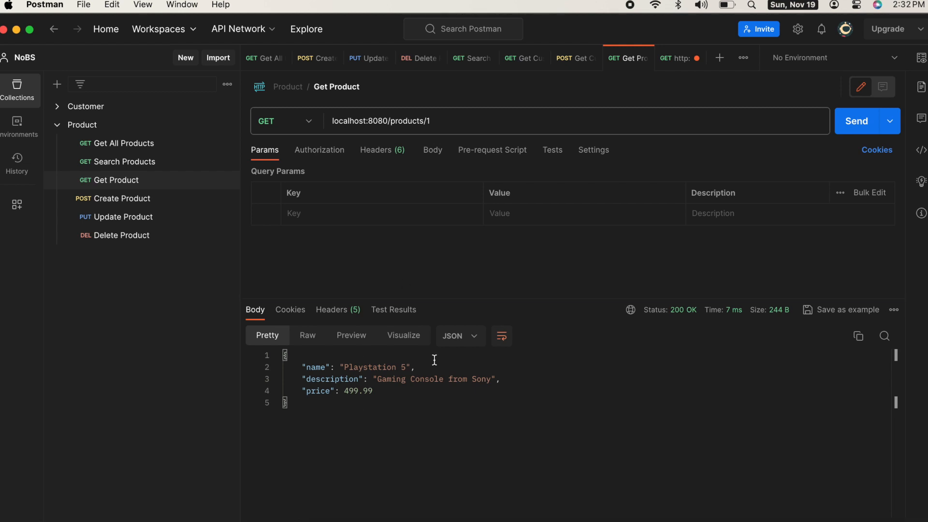
pyautogui.moveTo(356, 445)
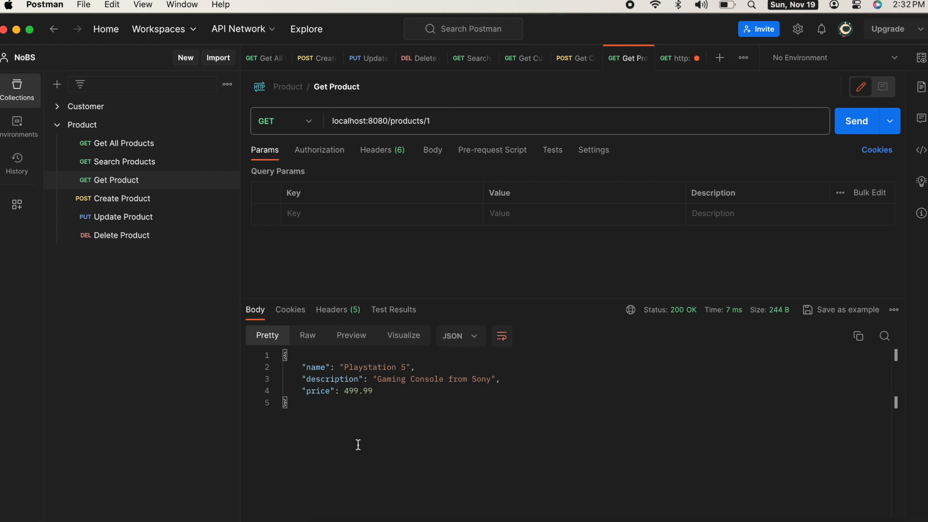
pyautogui.moveTo(349, 400)
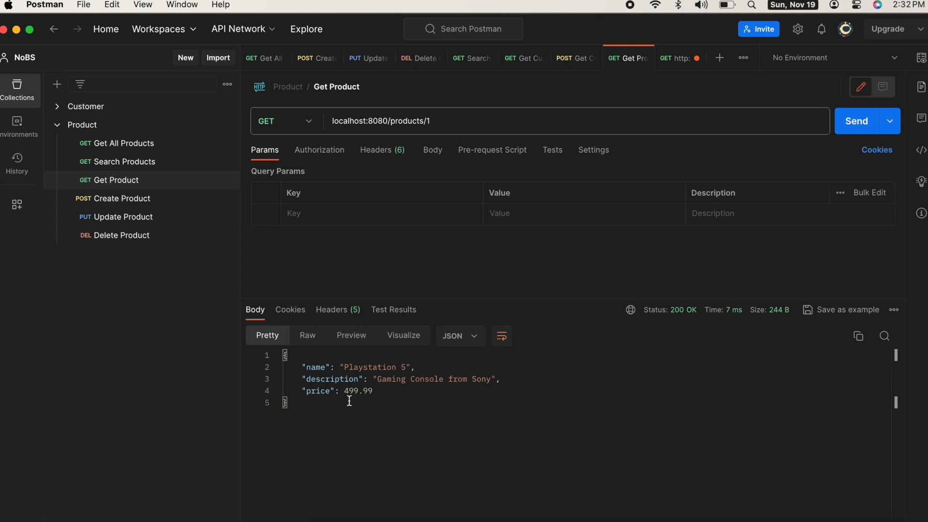
pyautogui.moveTo(160, 220)
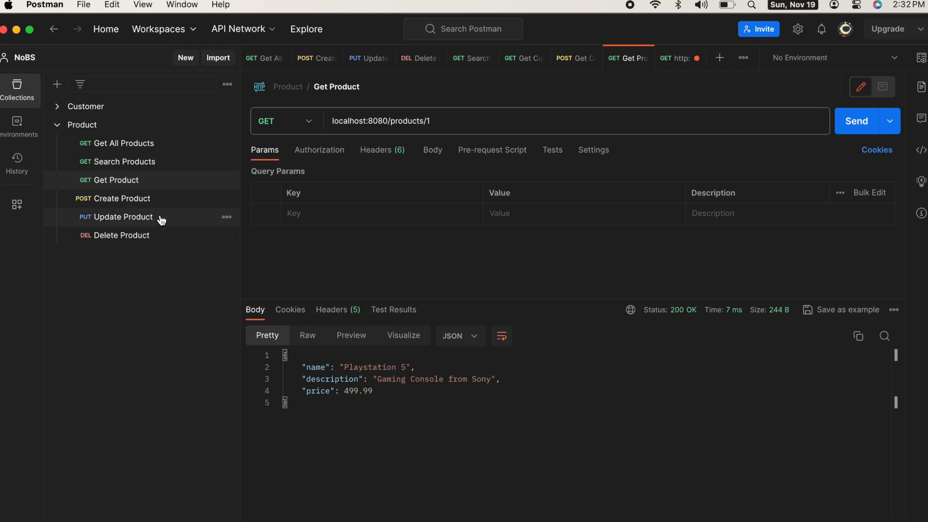
# Send the Update Product PUT setting product 1's price to 199.99, returning 200 OK.
pyautogui.click(123, 218)
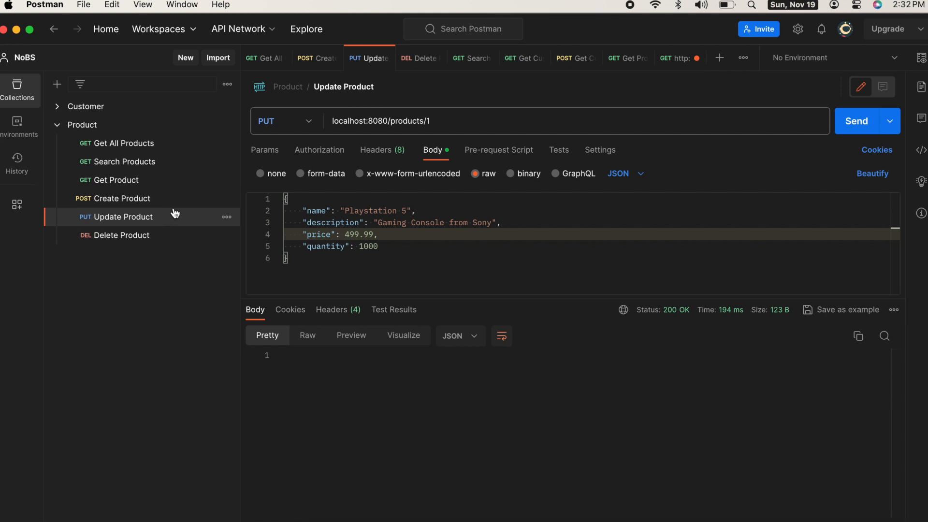
pyautogui.moveTo(349, 250)
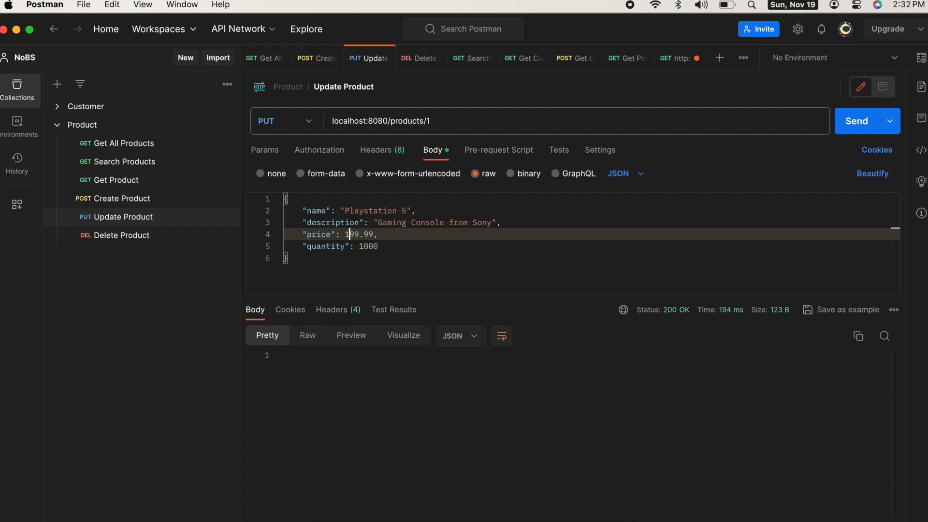
pyautogui.moveTo(846, 141)
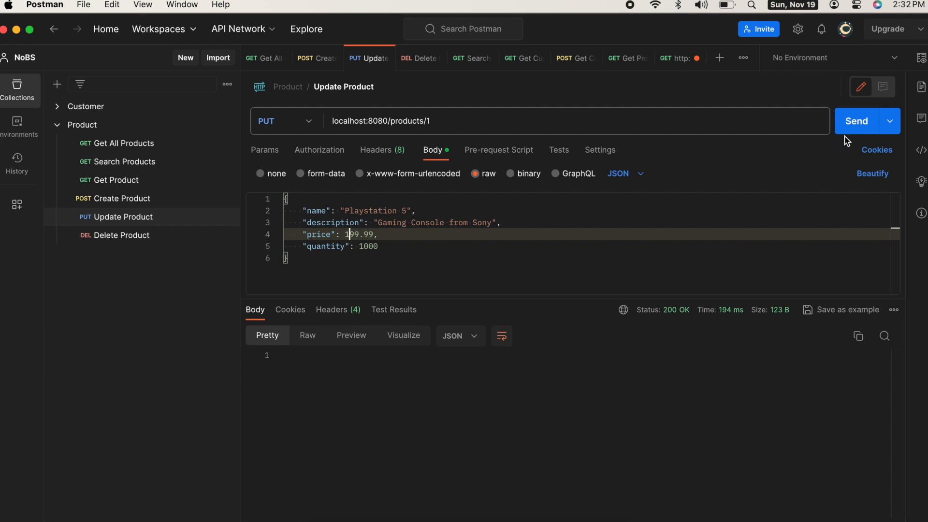
pyautogui.click(856, 121)
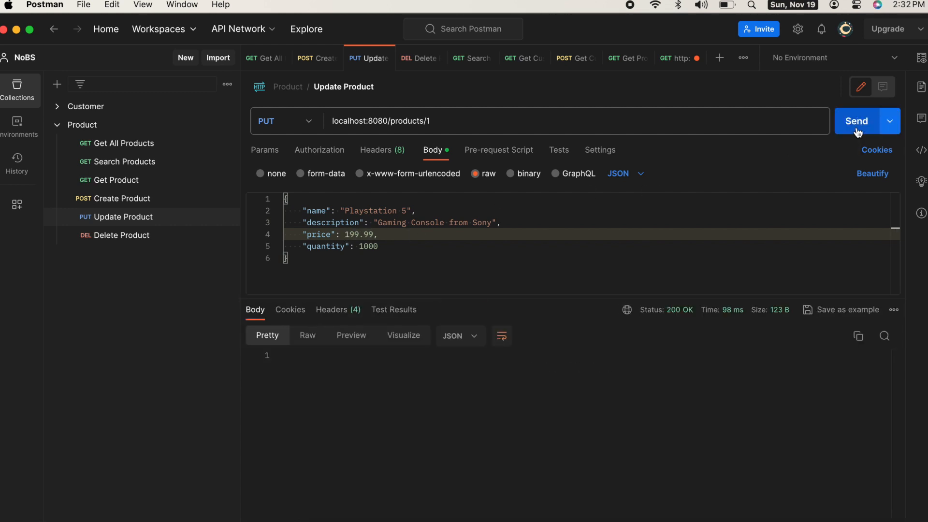
pyautogui.moveTo(190, 228)
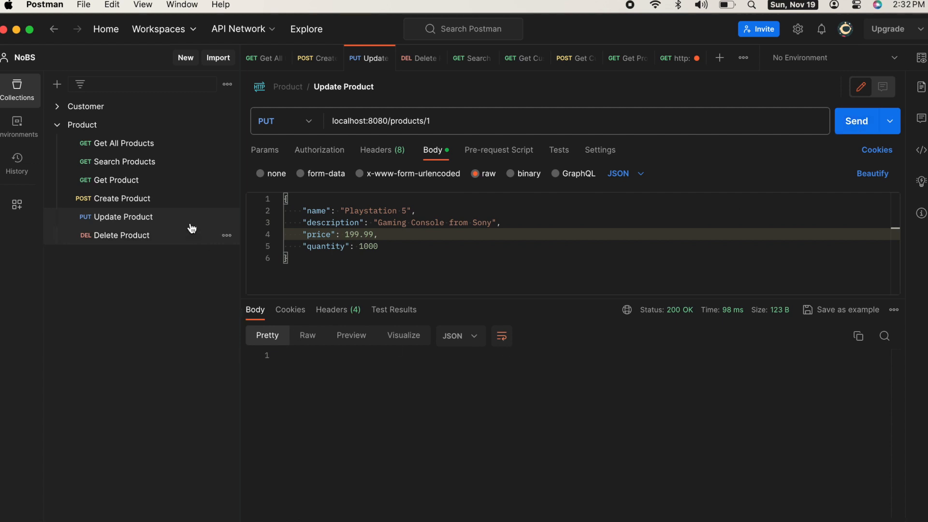
pyautogui.moveTo(163, 187)
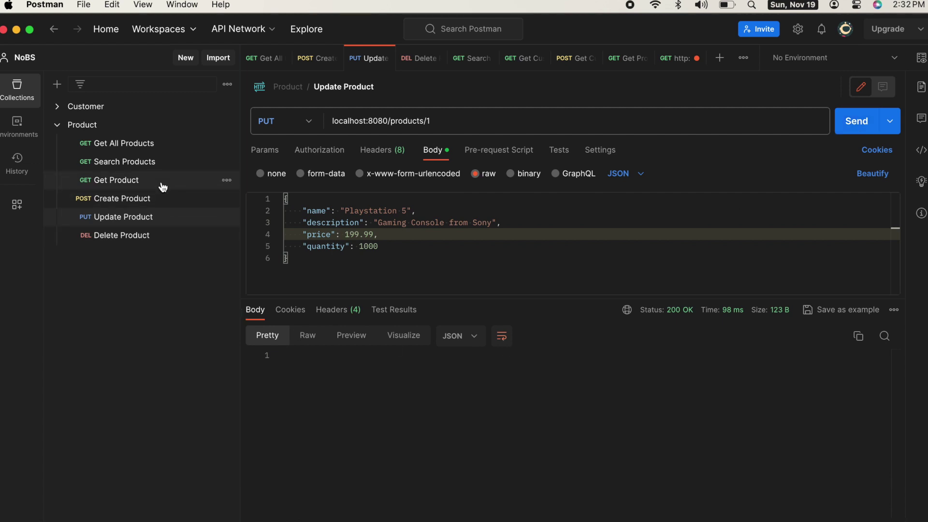
# Return to Get Product, whose cached response still shows the old 499.99 price.
pyautogui.click(117, 179)
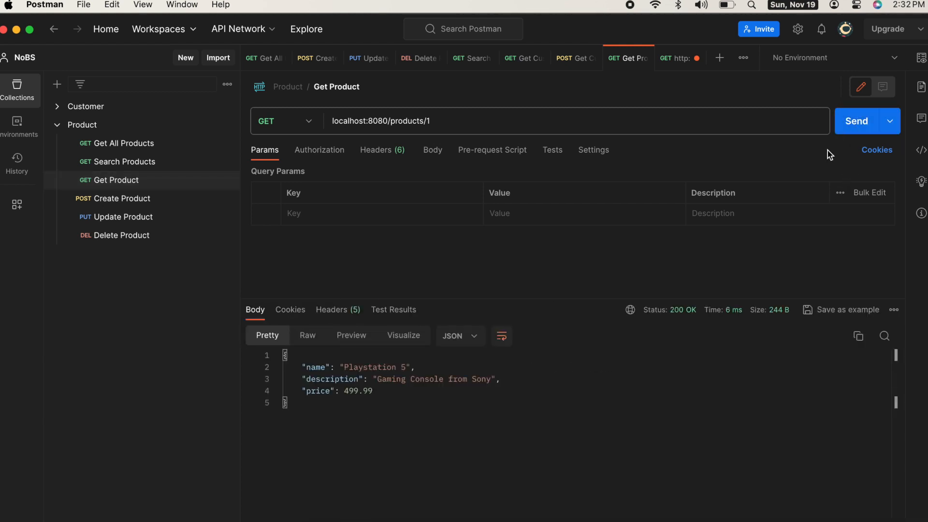
pyautogui.moveTo(370, 401)
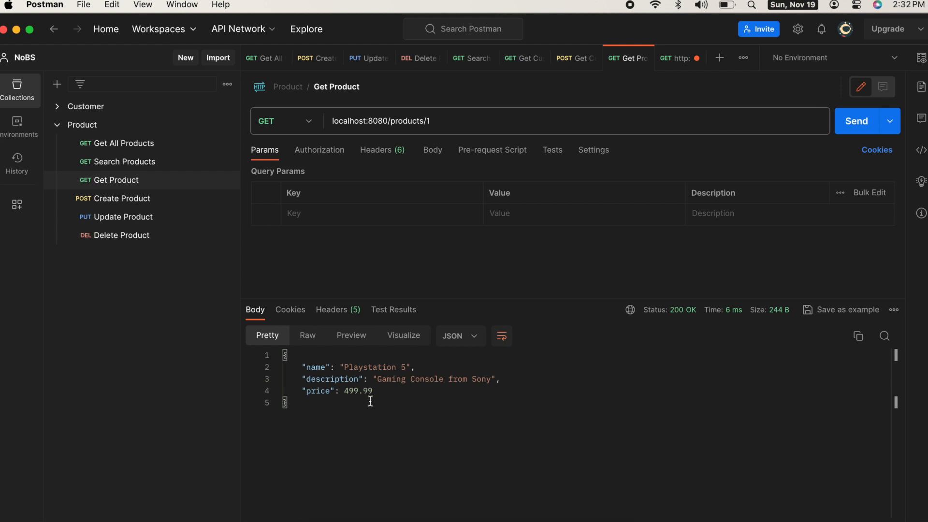
pyautogui.moveTo(732, 324)
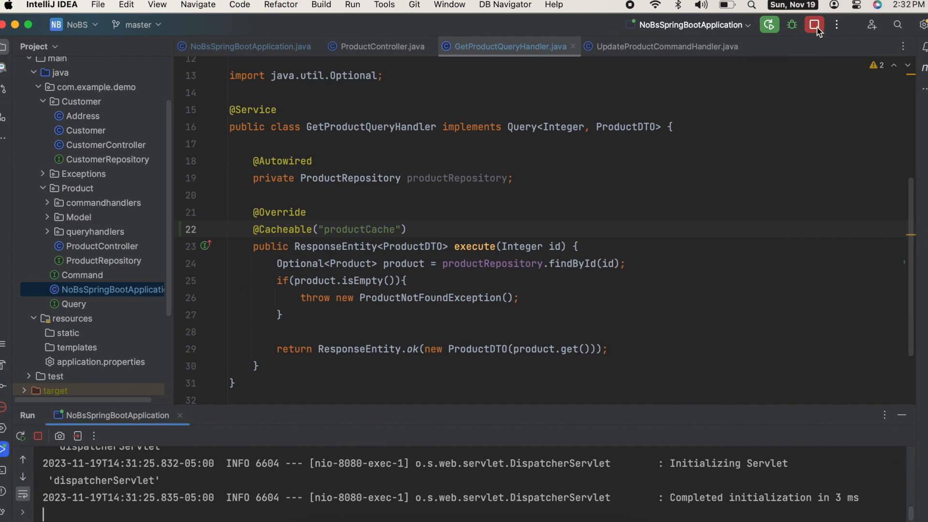
pyautogui.click(813, 24)
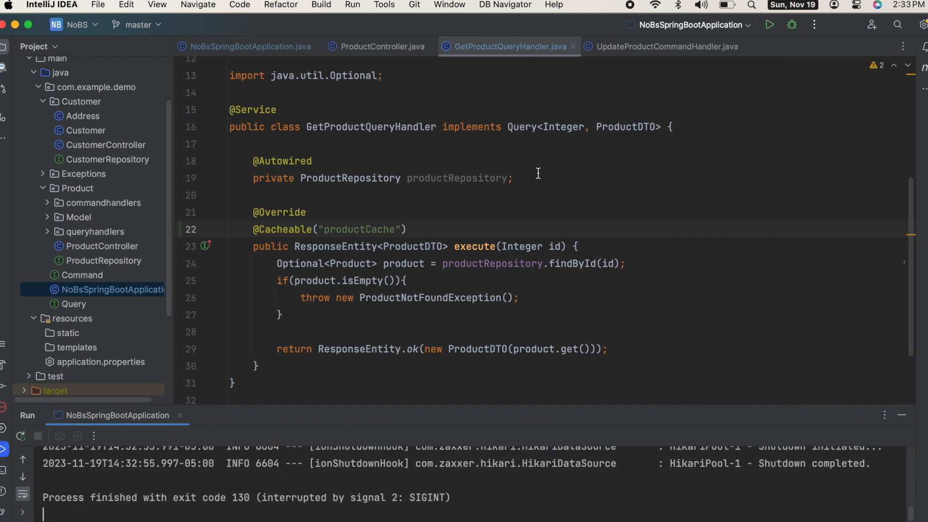
pyautogui.click(381, 46)
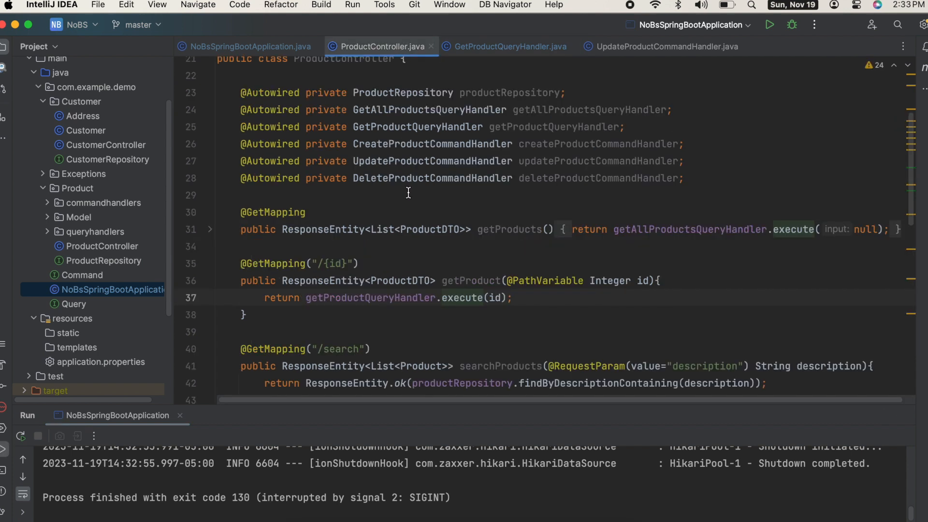
pyautogui.scroll(-3)
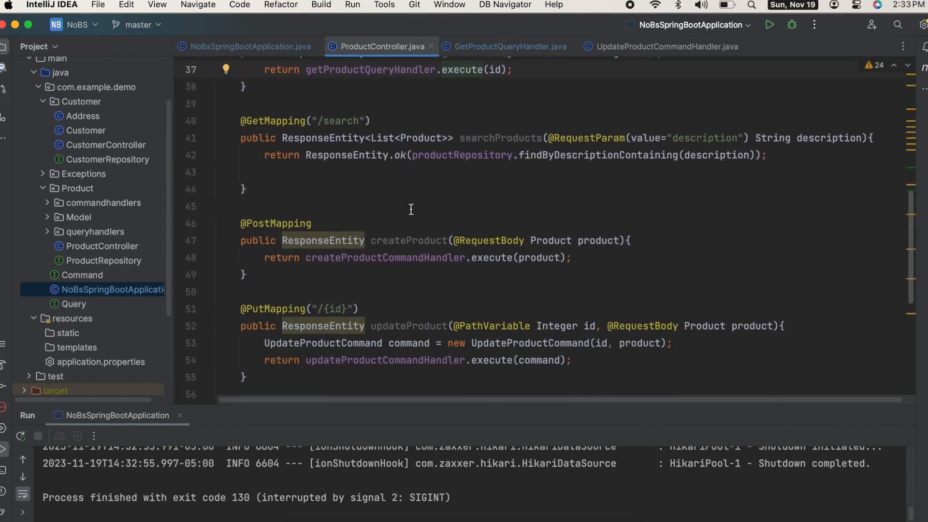
pyautogui.scroll(-3)
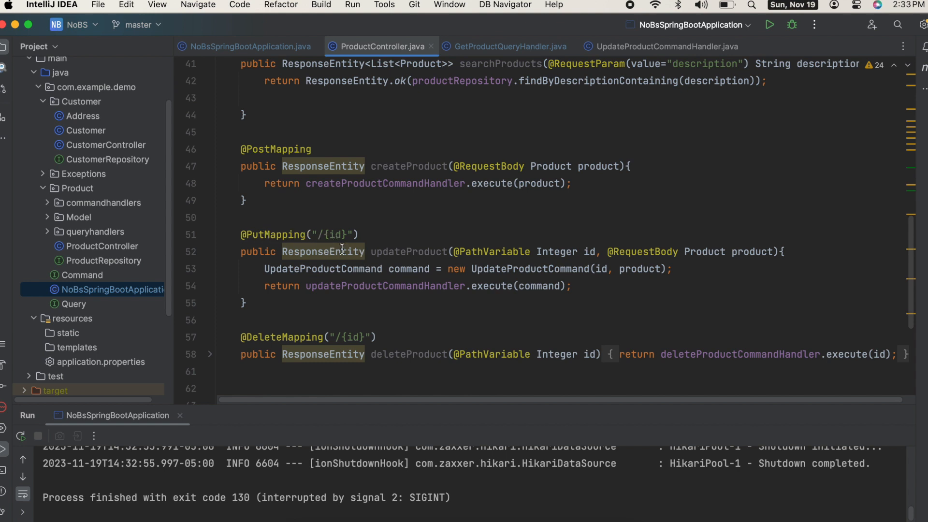
pyautogui.moveTo(642, 259)
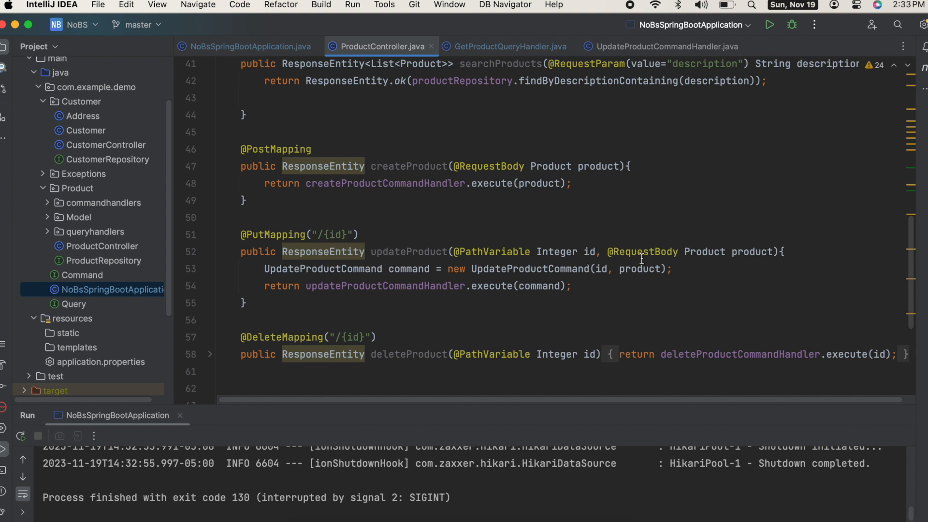
pyautogui.moveTo(762, 265)
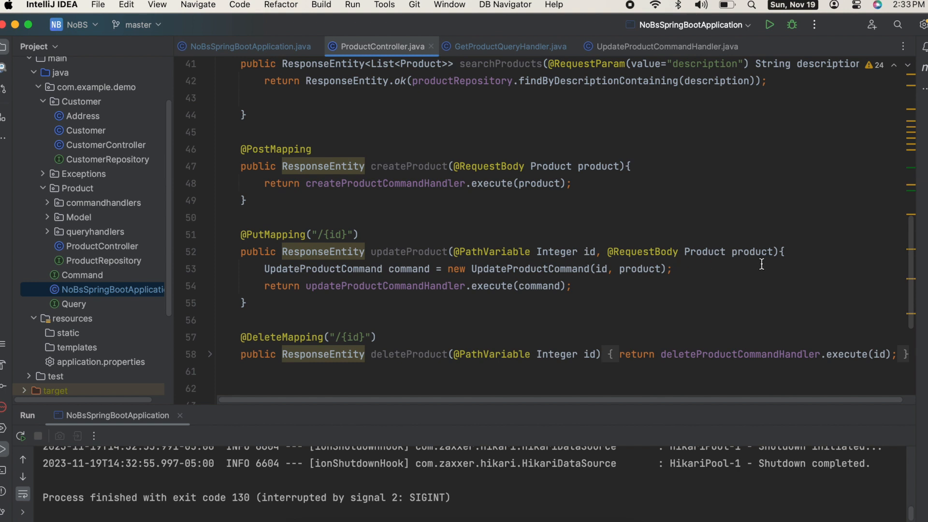
pyautogui.moveTo(607, 231)
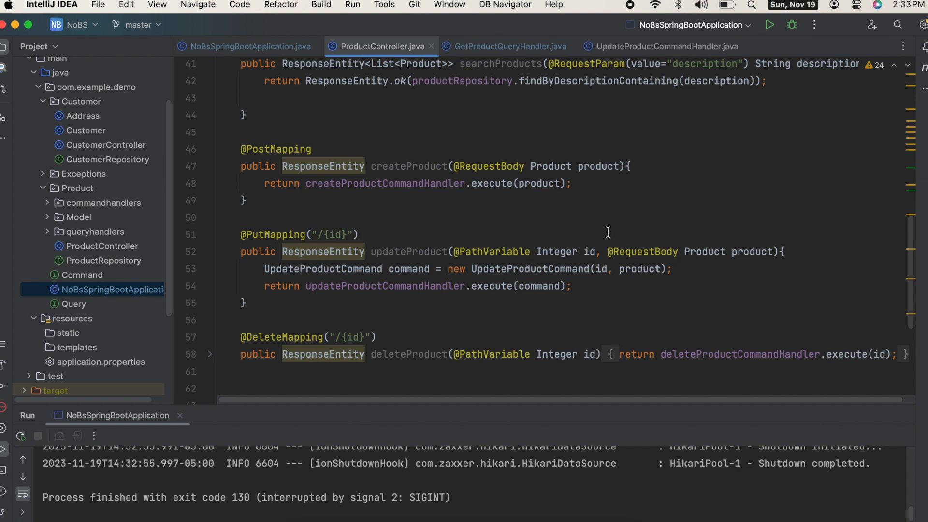
pyautogui.moveTo(545, 270)
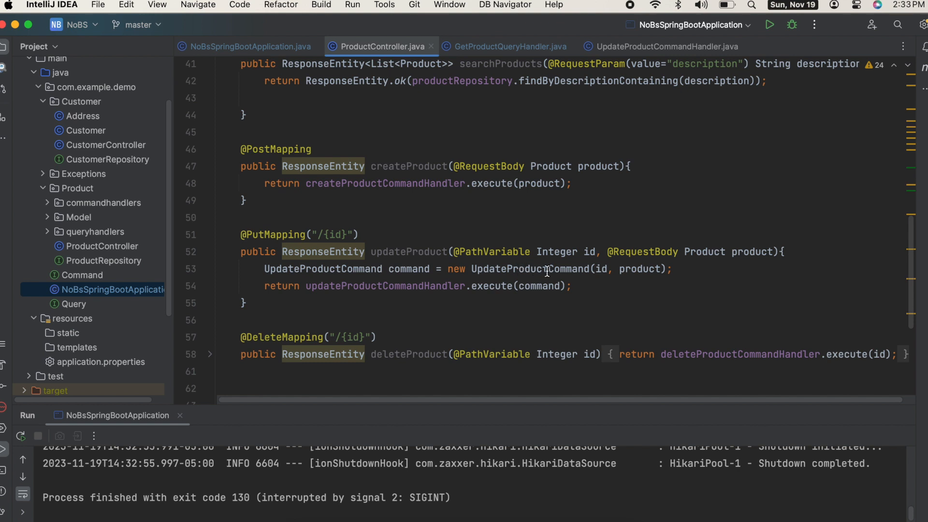
pyautogui.moveTo(542, 286)
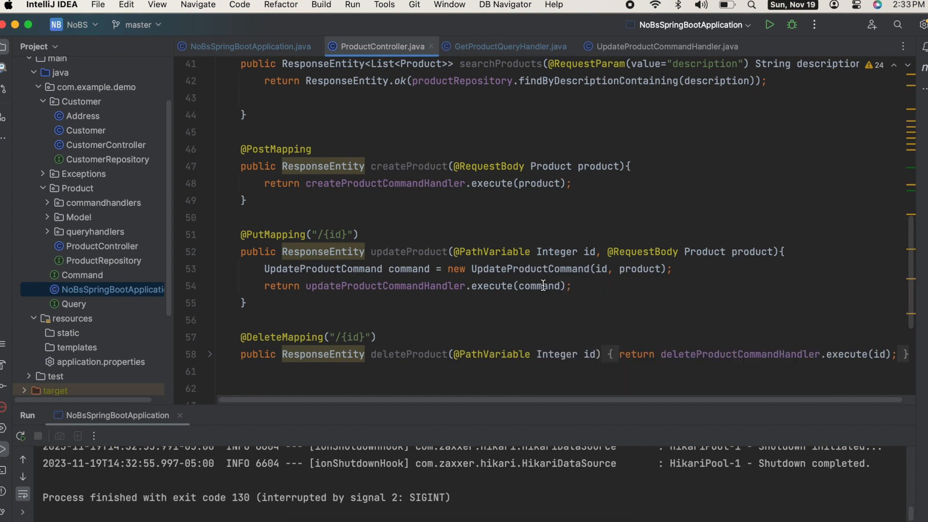
pyautogui.moveTo(530, 296)
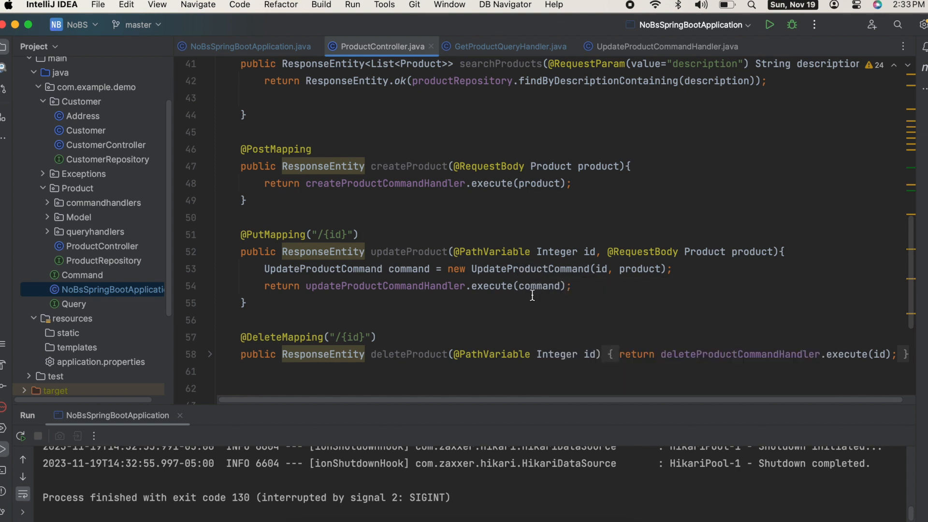
# Switch to UpdateProductCommandHandler.java to review its execute method.
pyautogui.click(665, 46)
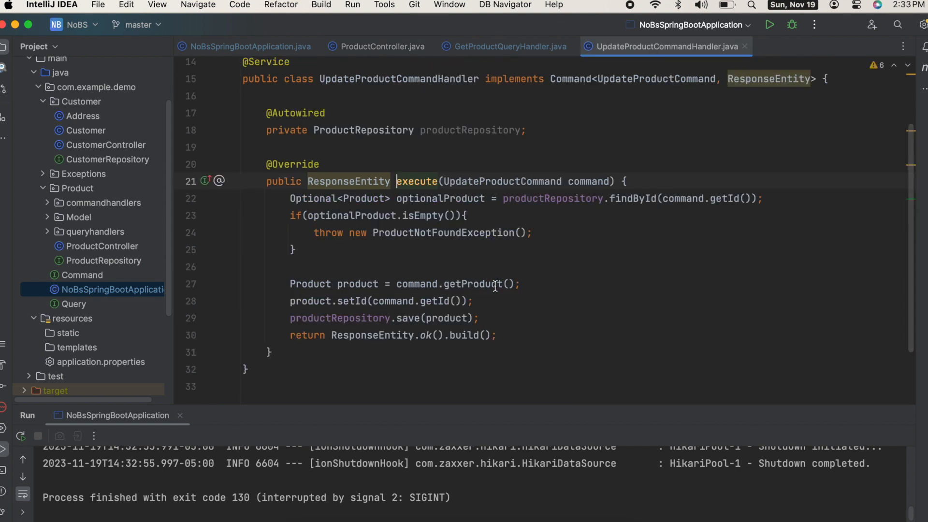
pyautogui.moveTo(342, 232)
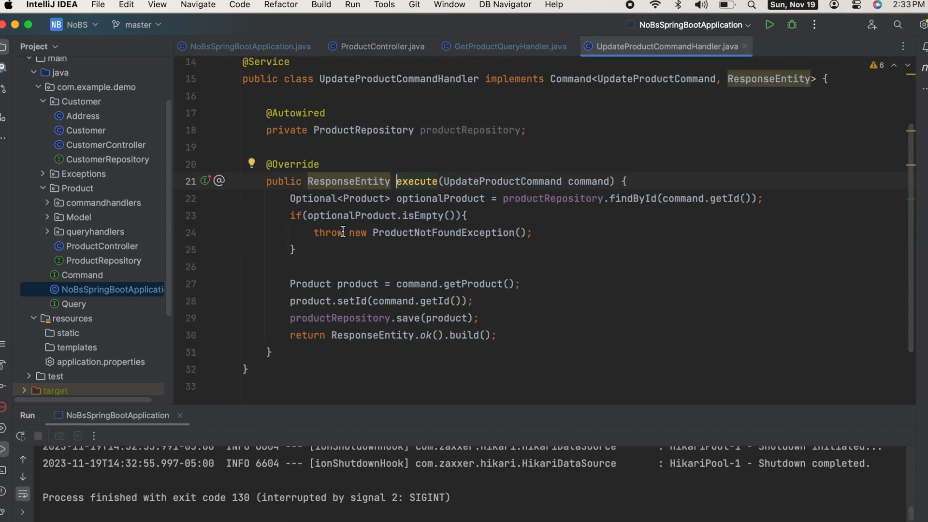
pyautogui.moveTo(405, 254)
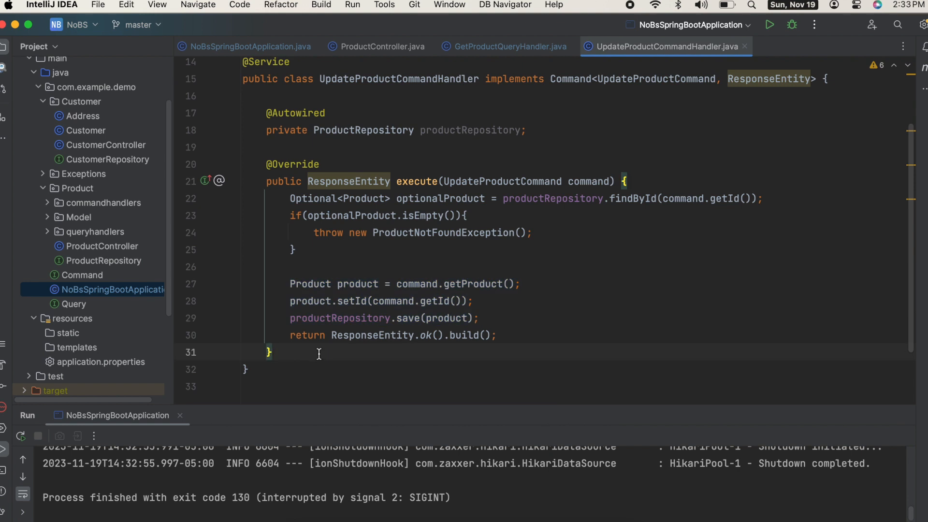
pyautogui.moveTo(348, 166)
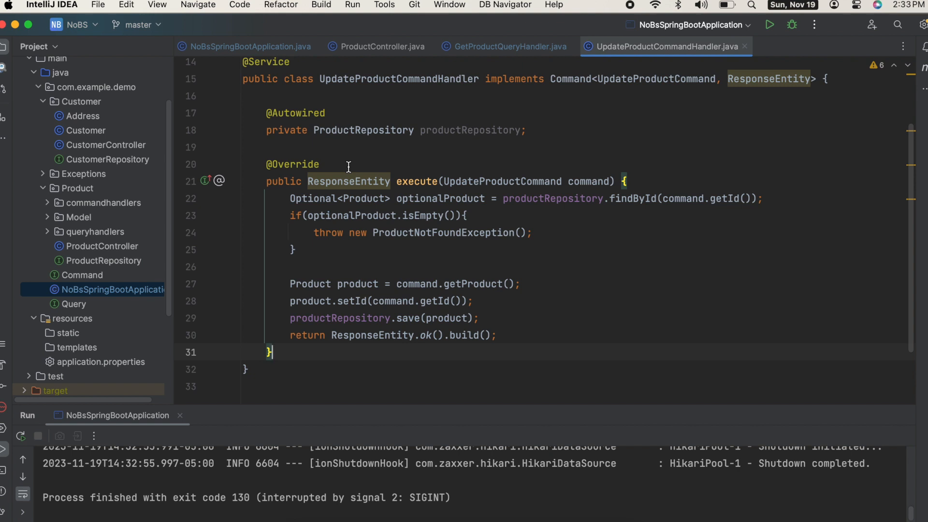
pyautogui.press('Return')
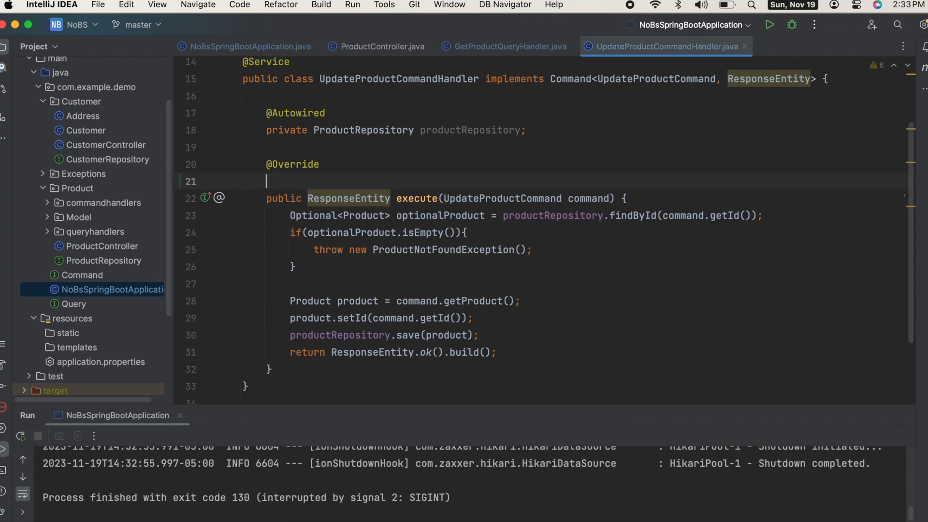
pyautogui.write('@Cach')
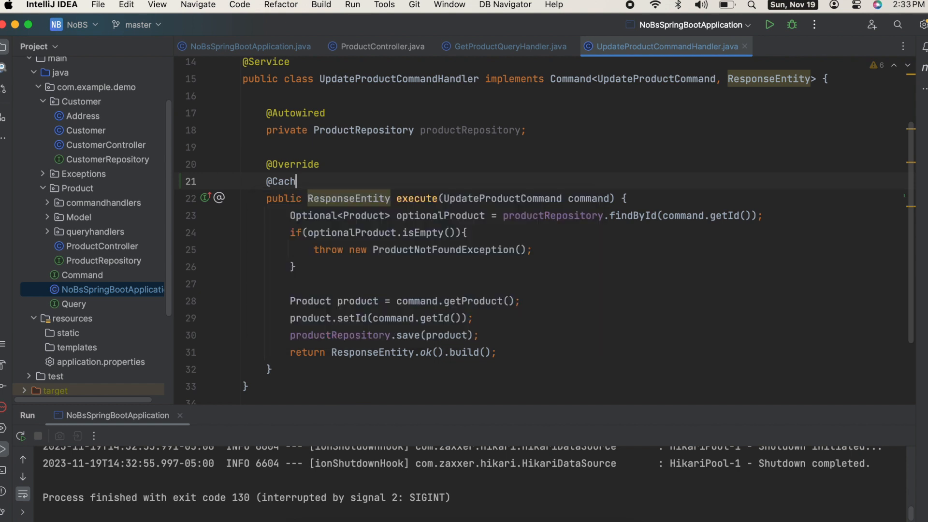
pyautogui.write('eEvict')
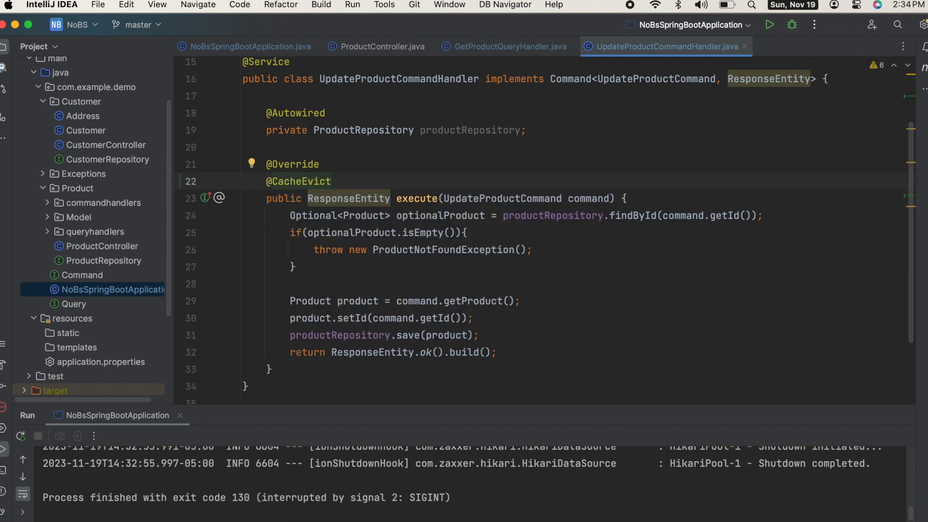
pyautogui.write('(value=')
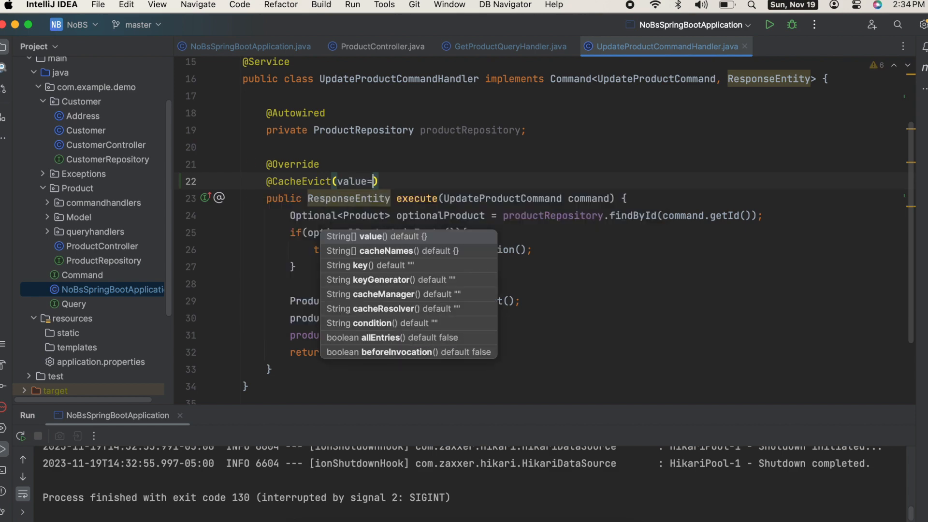
pyautogui.write('"produc"')
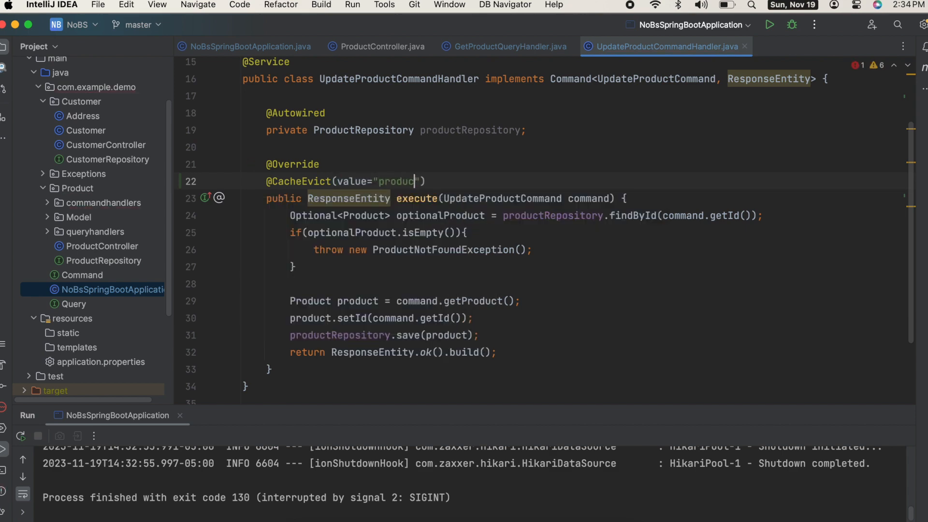
pyautogui.write('tCache')
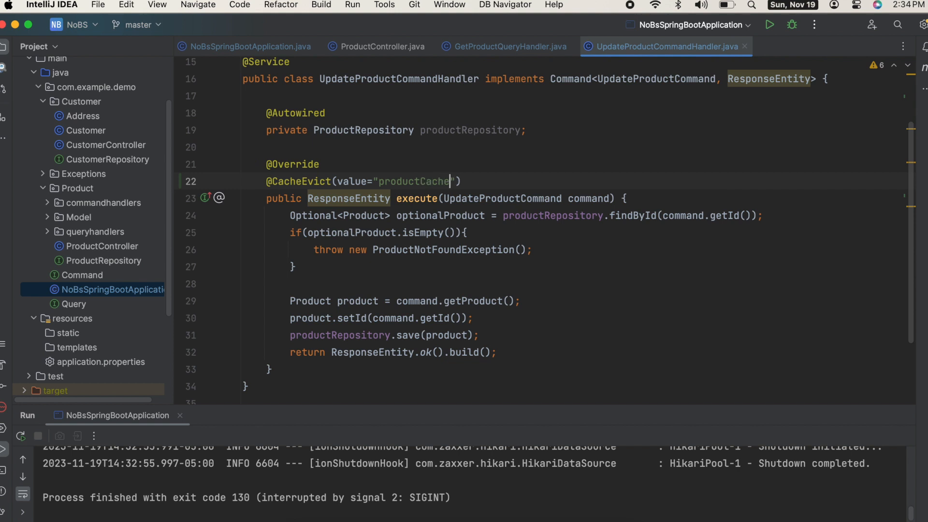
pyautogui.write(', key=')
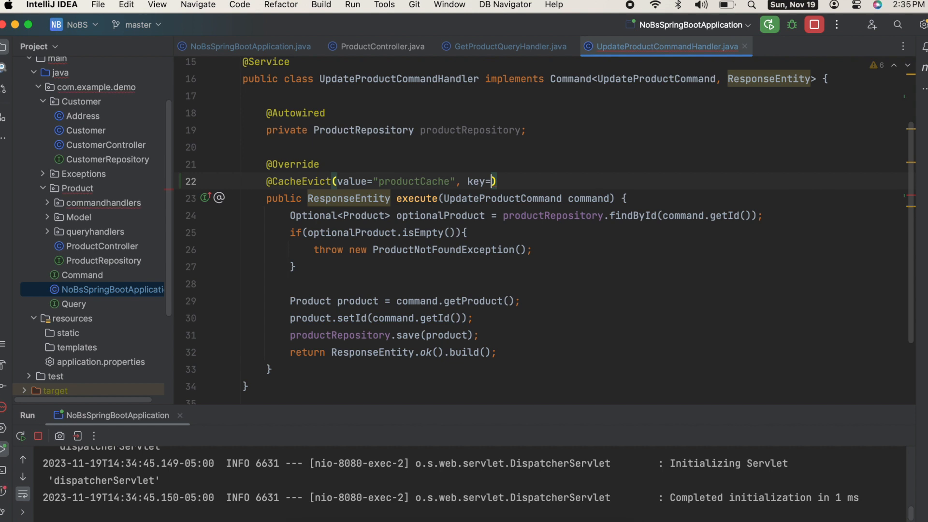
pyautogui.write('"')
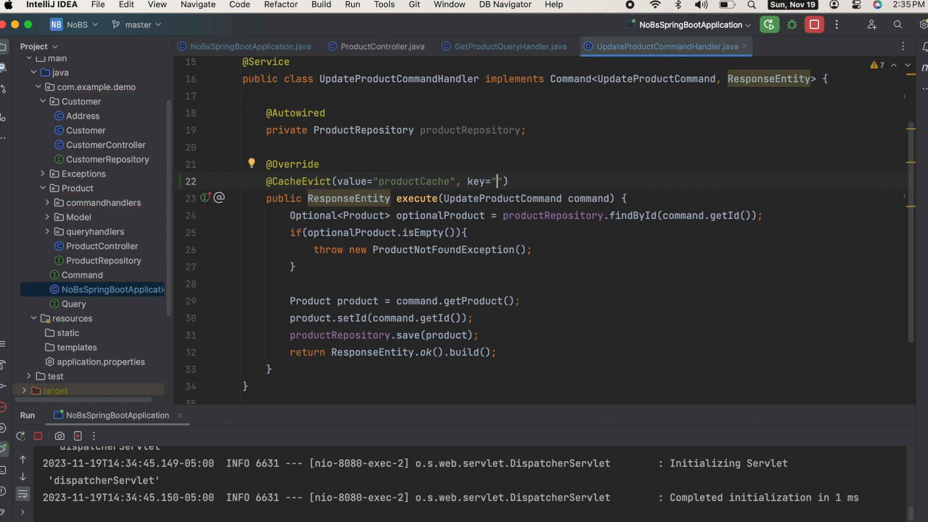
pyautogui.write('#command')
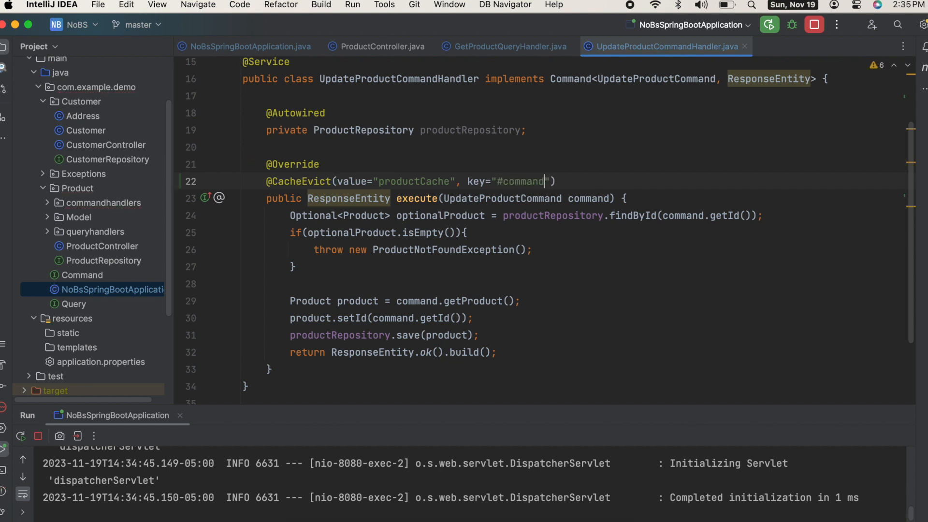
pyautogui.write('.getI')
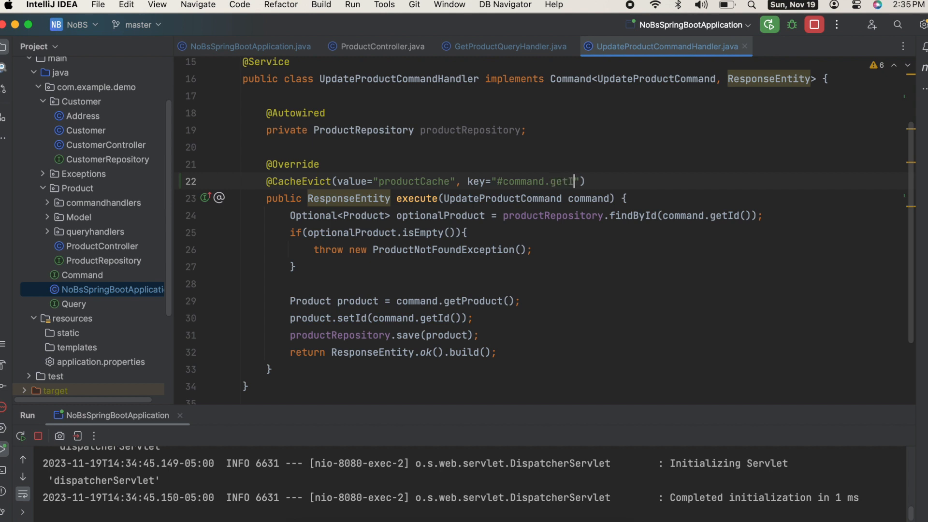
pyautogui.write('d()')
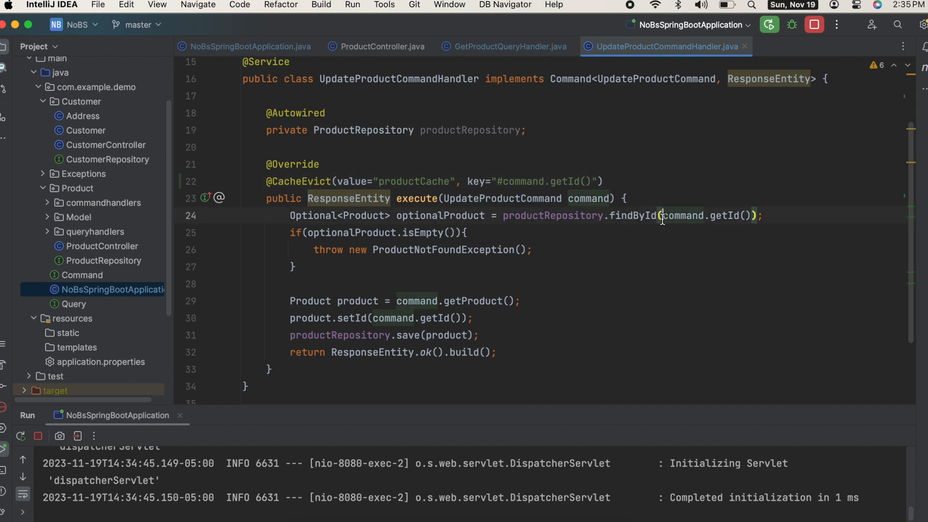
pyautogui.doubleClick(708, 215)
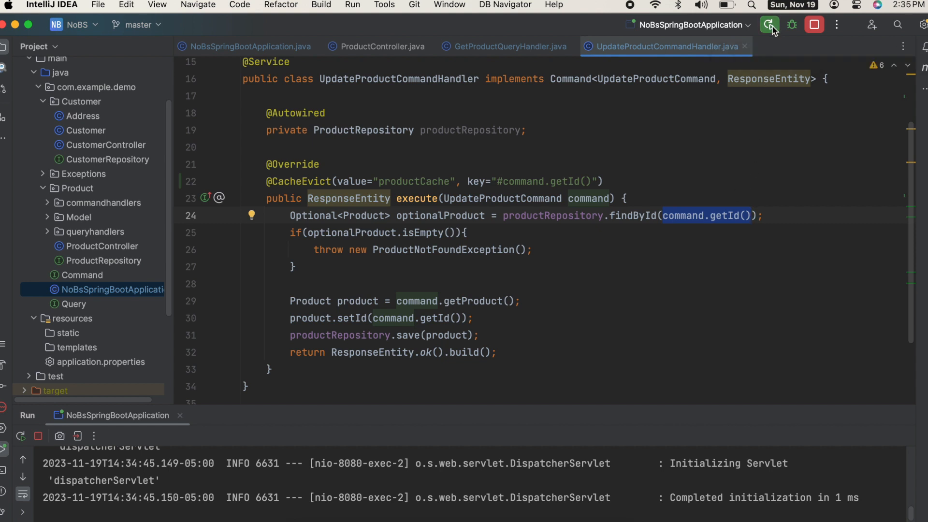
# Restart the application and fetch product 1 once, taking 244 ms uncached.
pyautogui.click(768, 24)
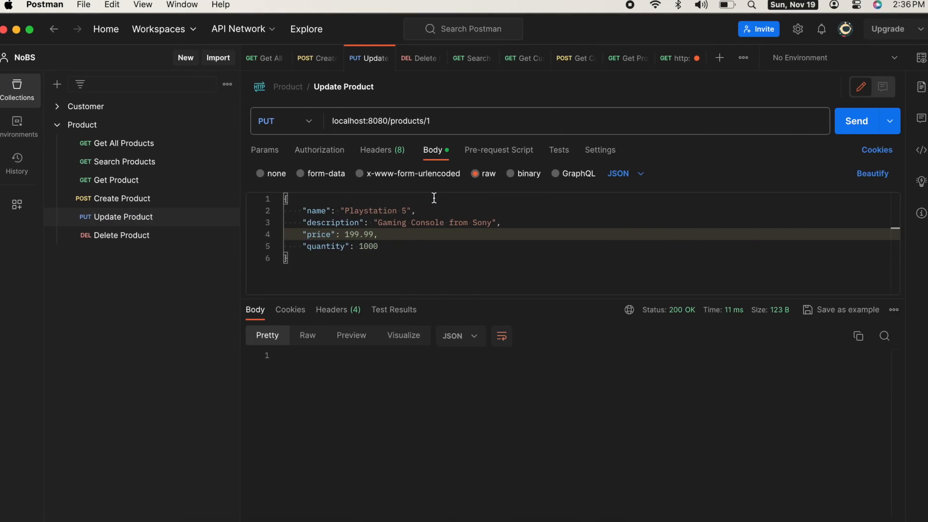
pyautogui.moveTo(162, 184)
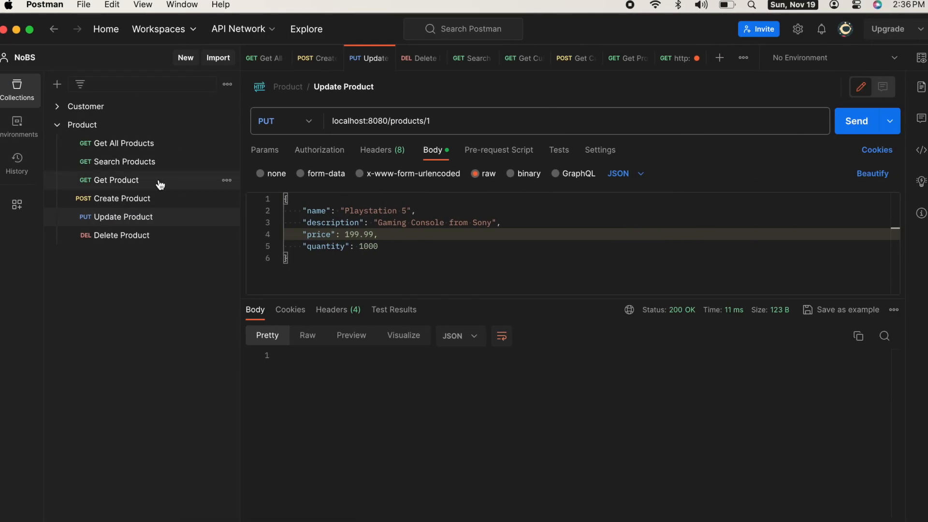
pyautogui.click(109, 179)
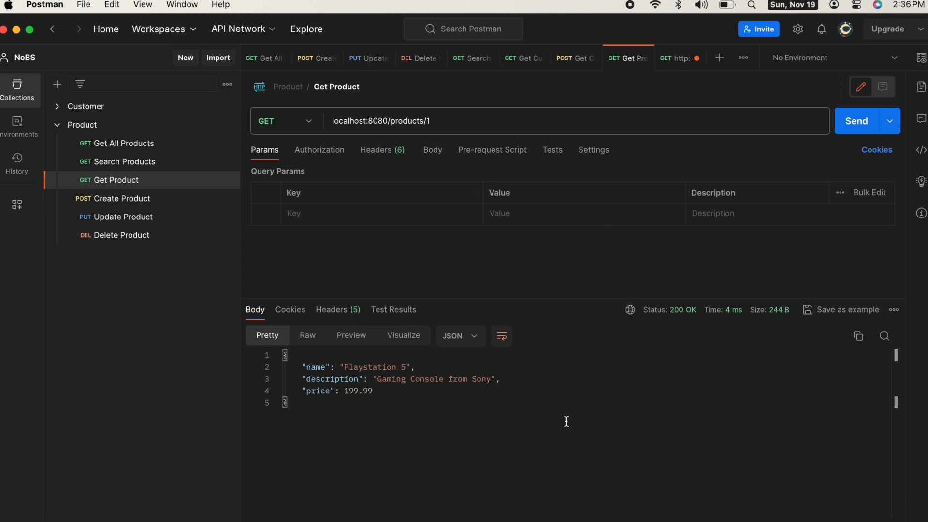
pyautogui.moveTo(737, 265)
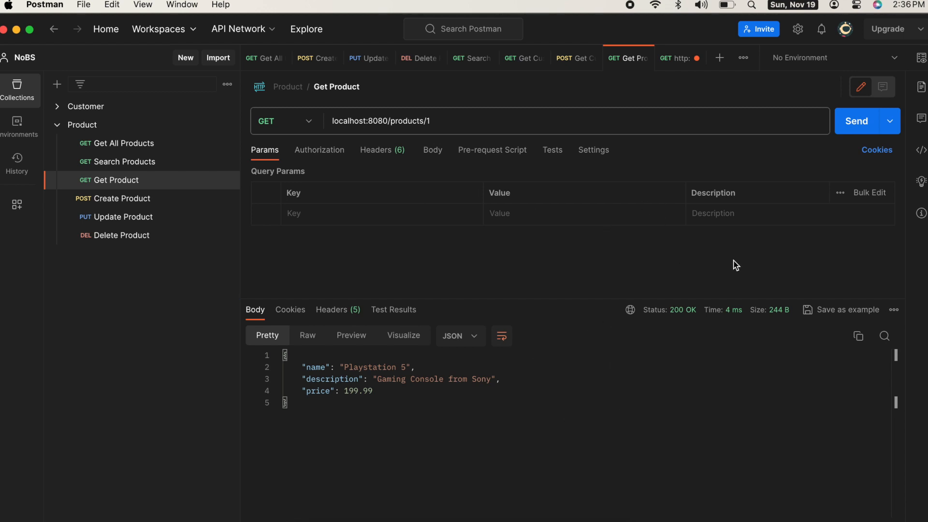
pyautogui.click(855, 121)
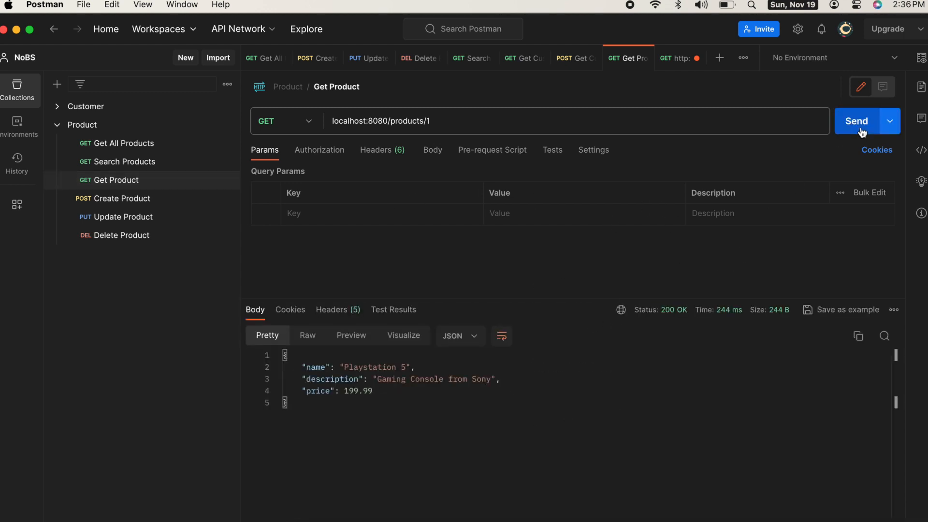
pyautogui.moveTo(349, 405)
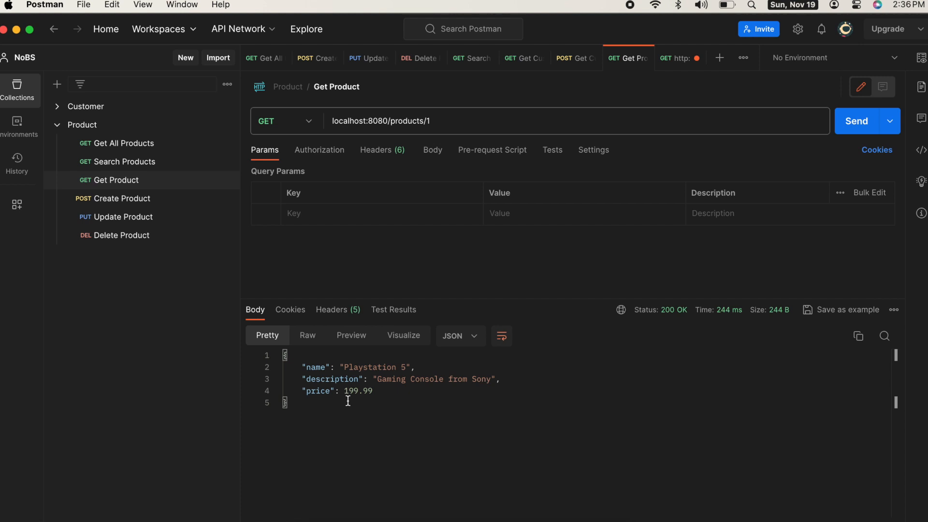
pyautogui.moveTo(842, 146)
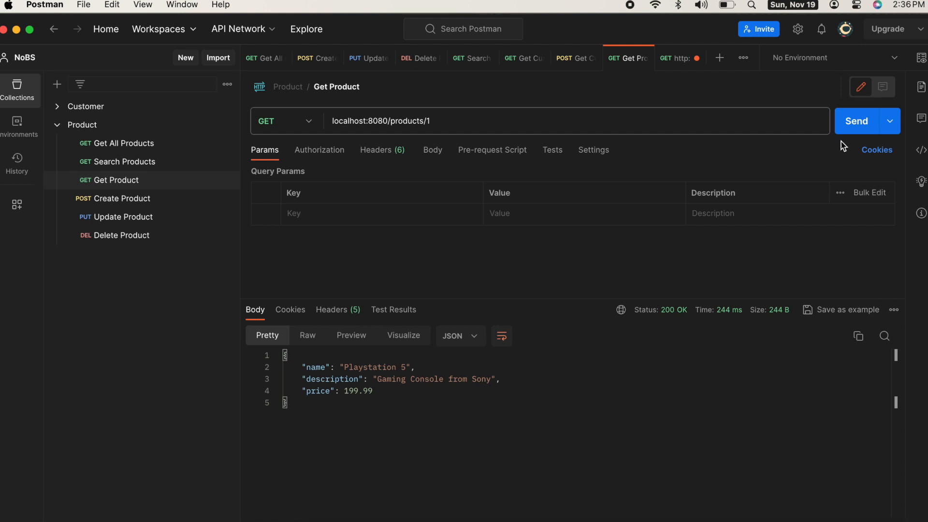
# Fetch product 1 three more times, each returning in a few milliseconds from cache.
pyautogui.click(855, 121)
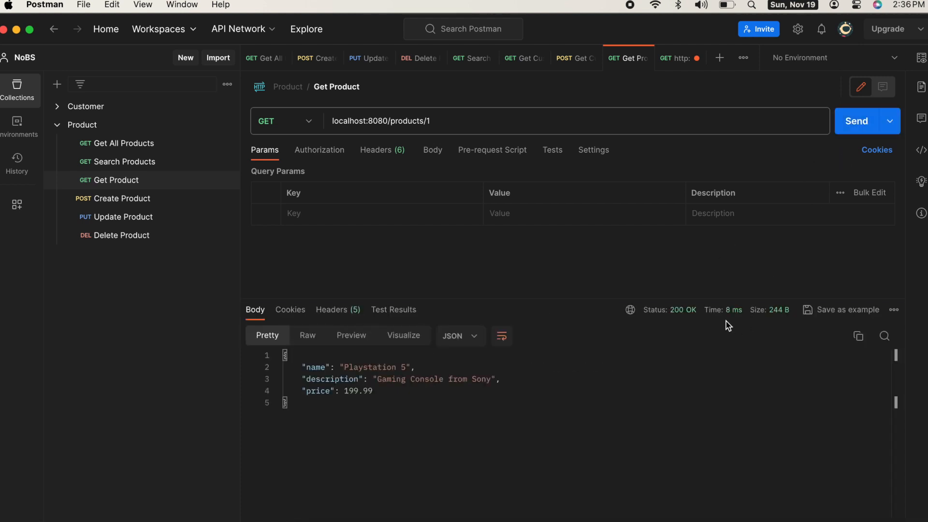
pyautogui.click(855, 121)
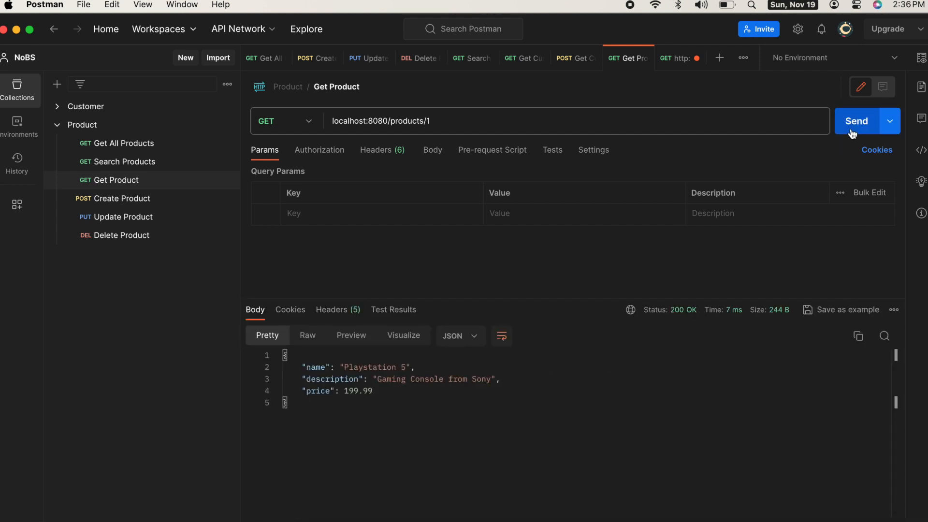
pyautogui.click(855, 121)
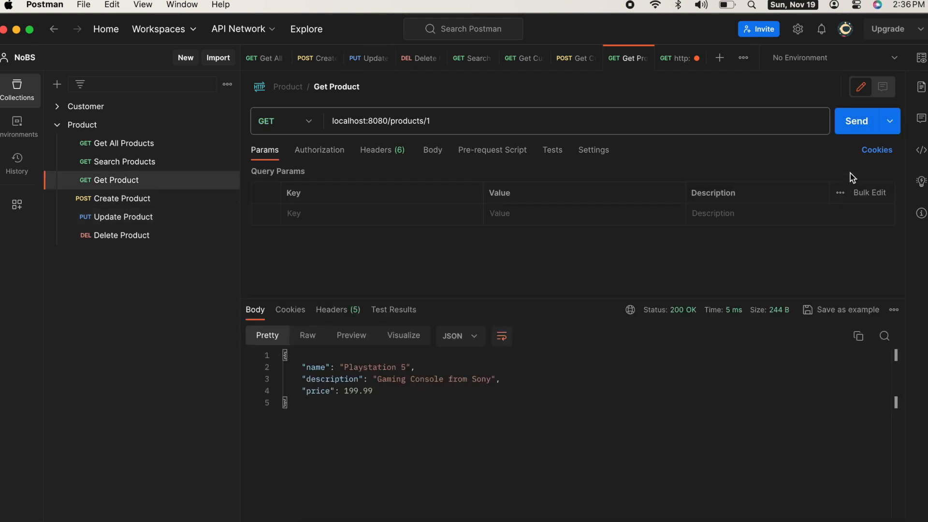
pyautogui.moveTo(857, 128)
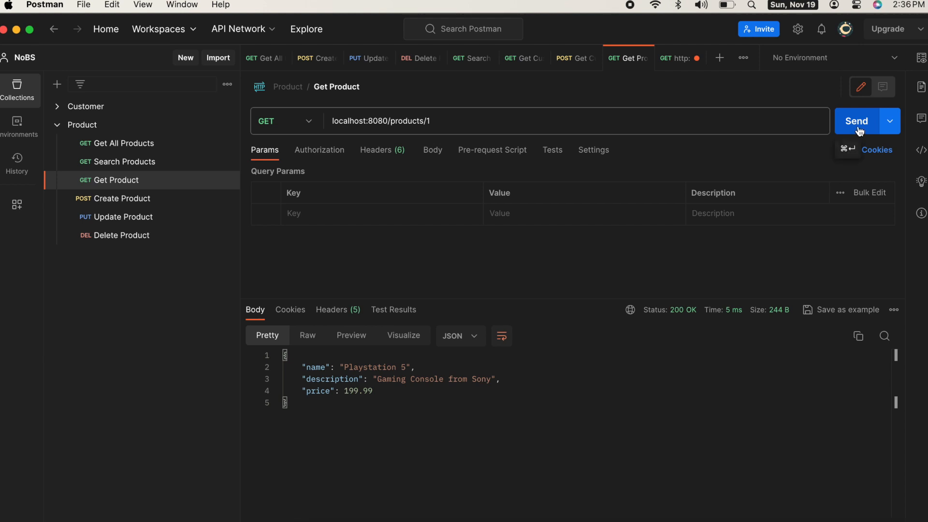
pyautogui.click(855, 120)
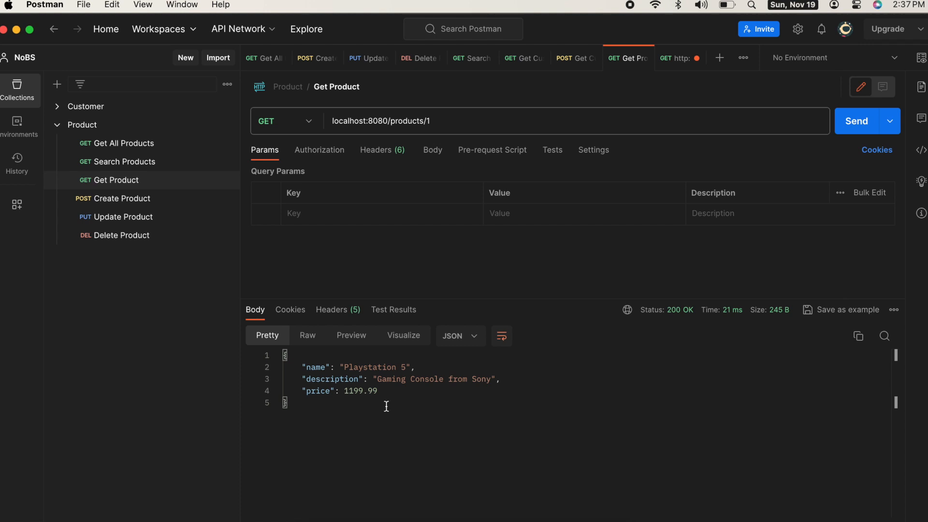
pyautogui.doubleClick(359, 391)
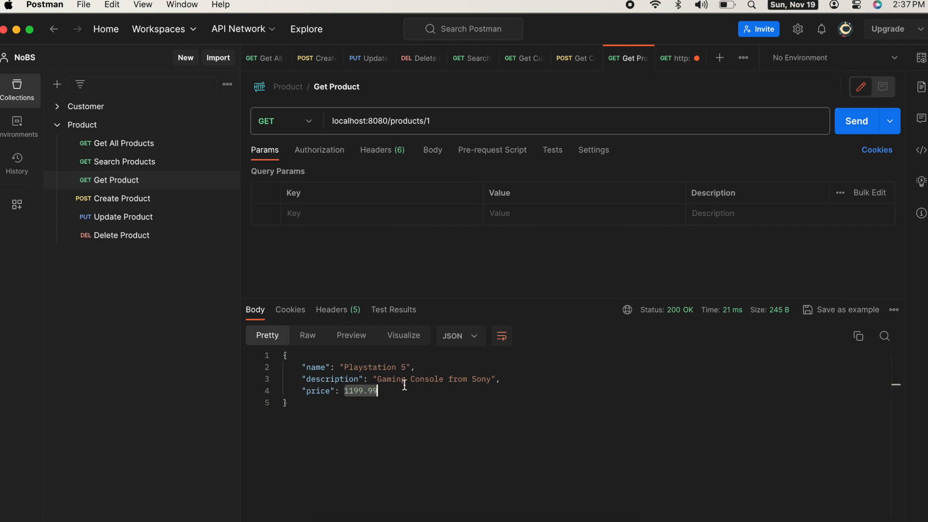
pyautogui.moveTo(525, 351)
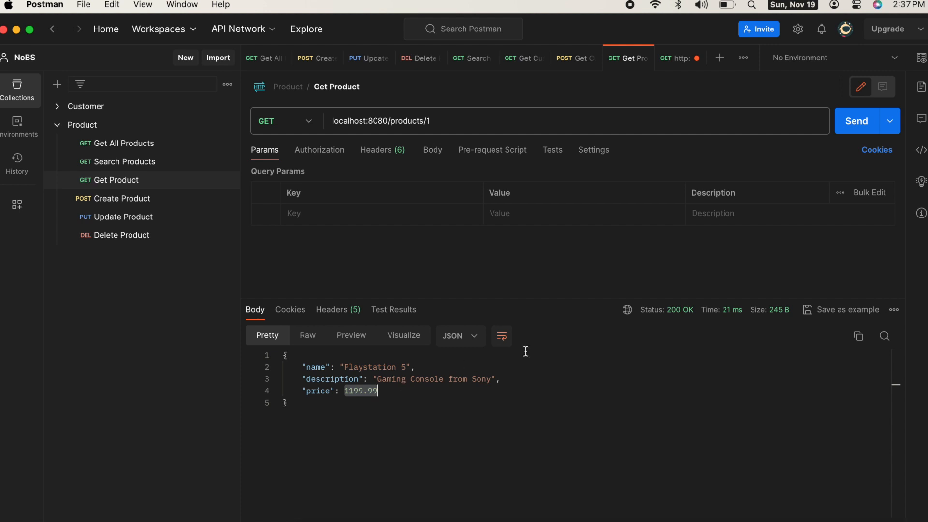
pyautogui.moveTo(731, 324)
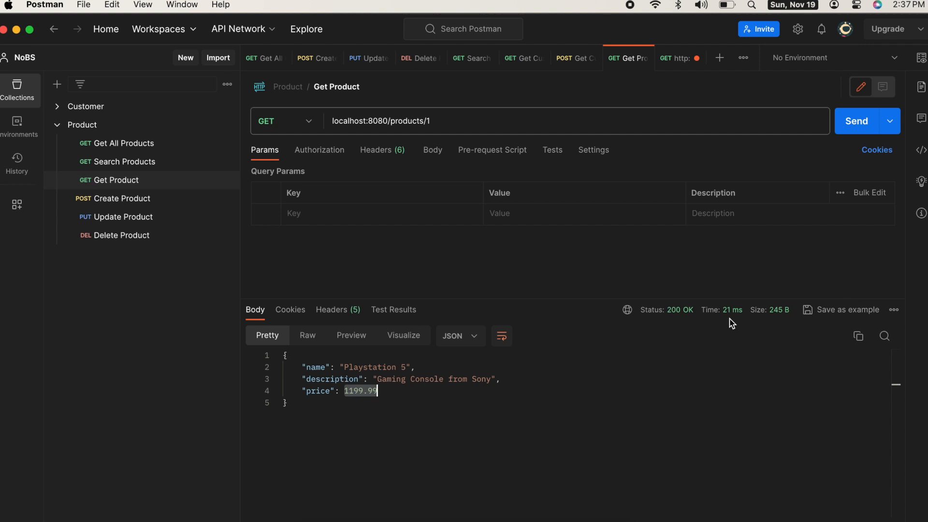
pyautogui.moveTo(856, 121)
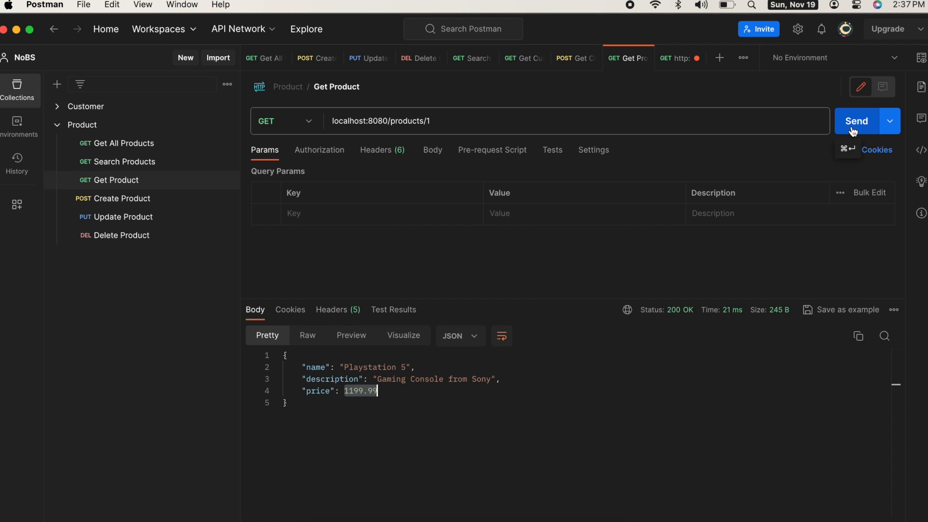
pyautogui.click(855, 120)
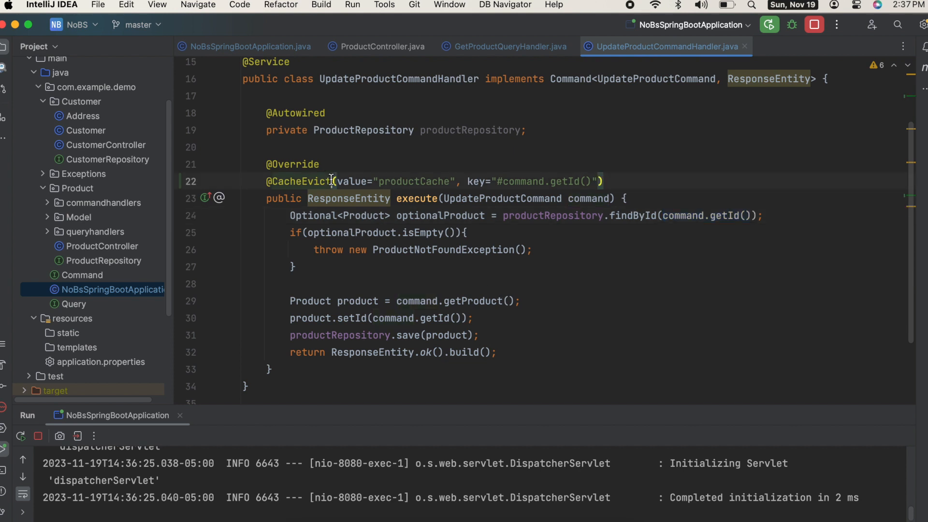
pyautogui.press('Backspace')
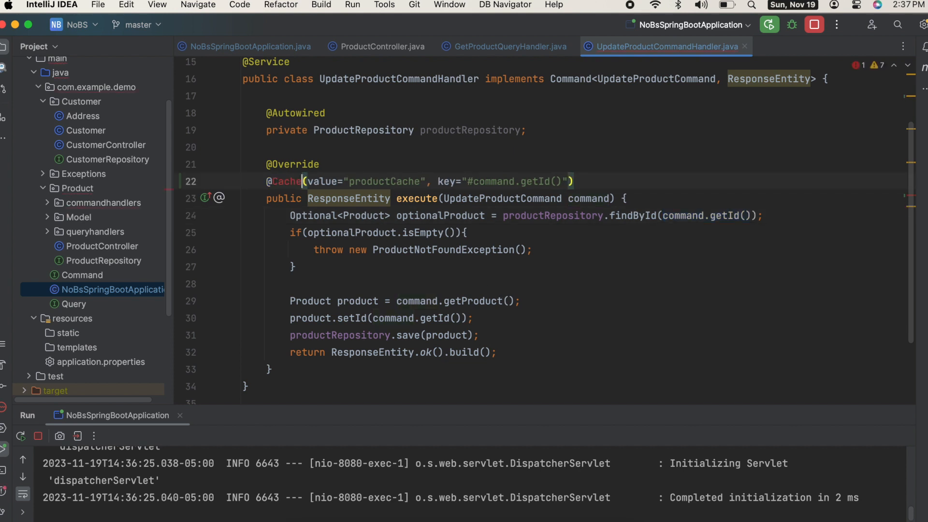
pyautogui.write('Put')
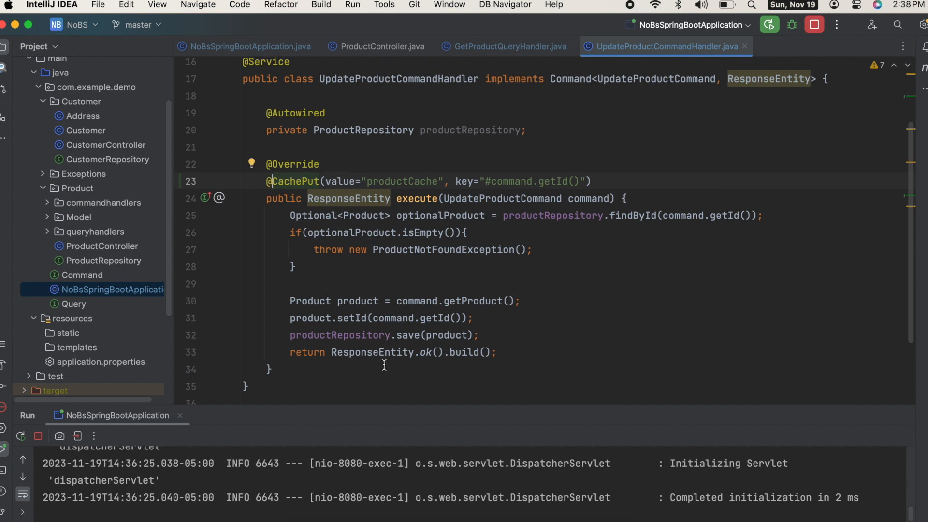
# Rewrite the return statement to ResponseEntity.ok("hello world").
pyautogui.doubleClick(390, 352)
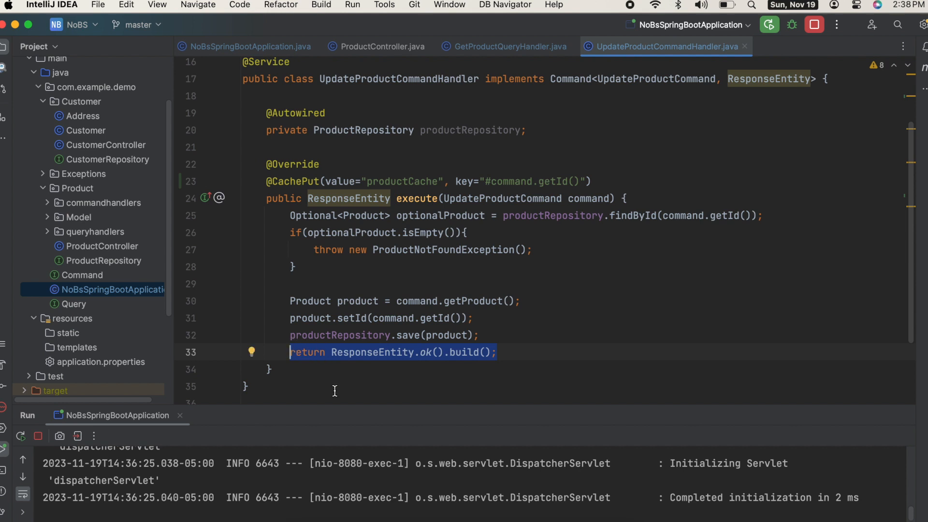
pyautogui.moveTo(391, 371)
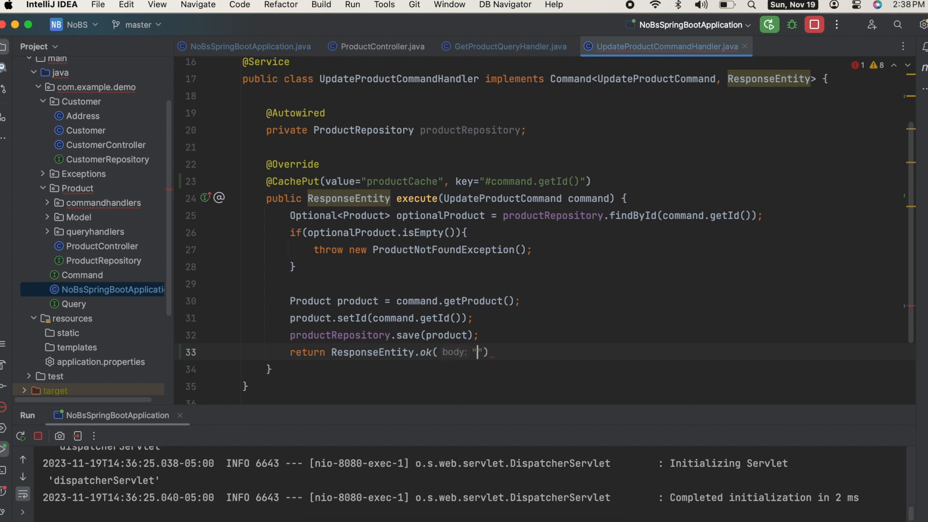
pyautogui.write('hello word')
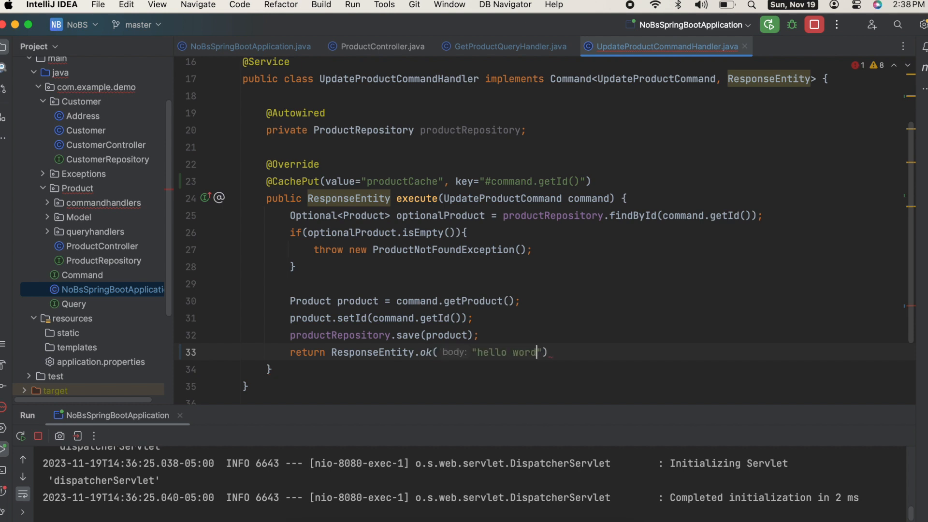
pyautogui.write('ld);')
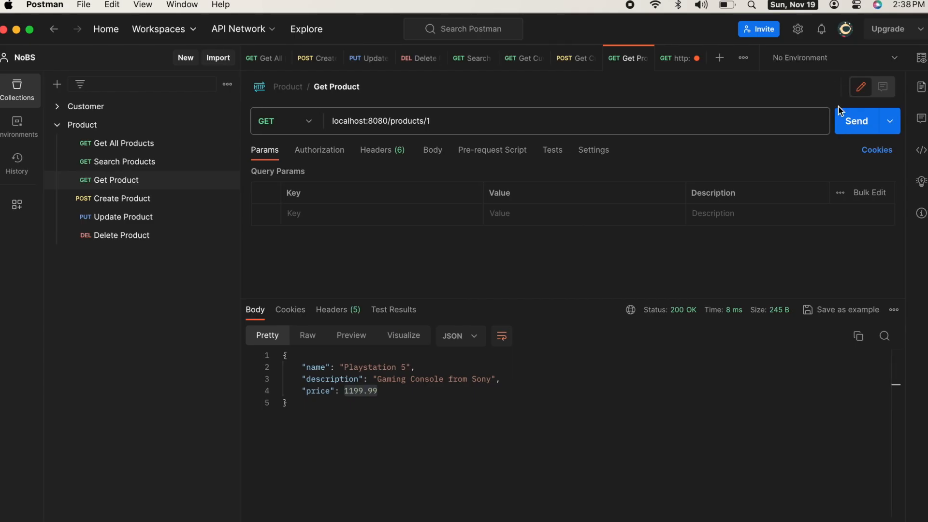
# Send the product 1 update, then fetch product 1 and see the cached "hello world" body.
pyautogui.click(855, 121)
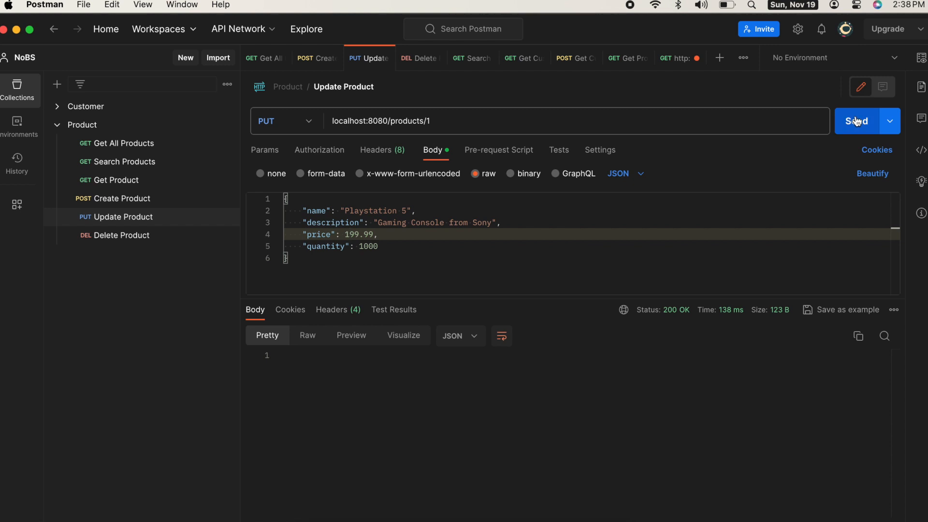
pyautogui.click(855, 121)
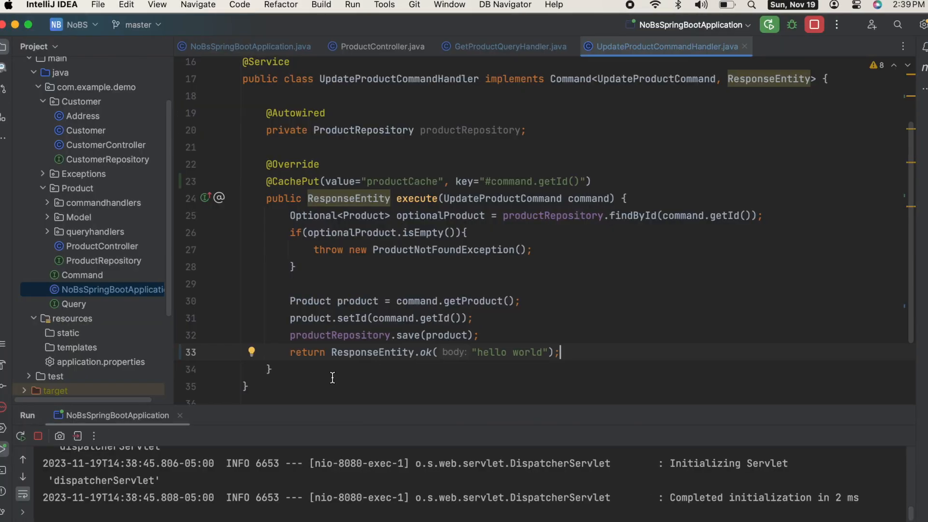
pyautogui.moveTo(325, 339)
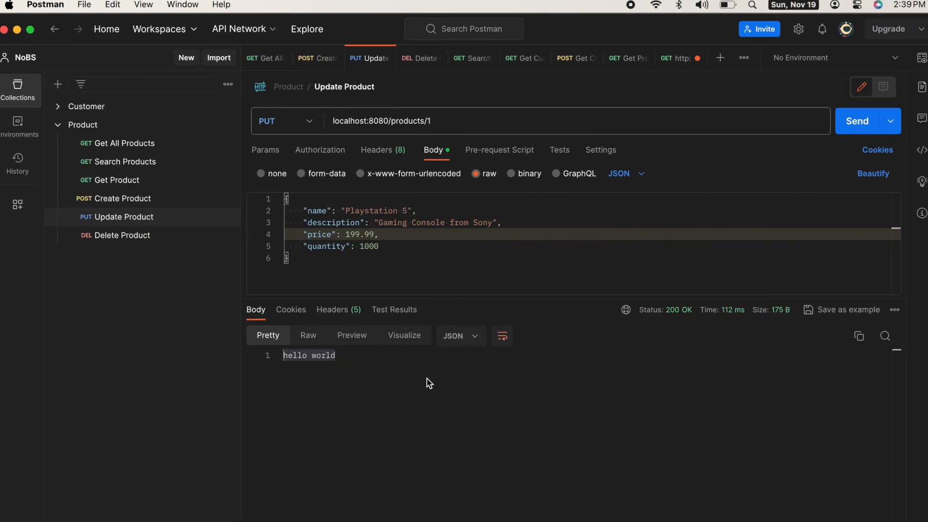
pyautogui.click(115, 180)
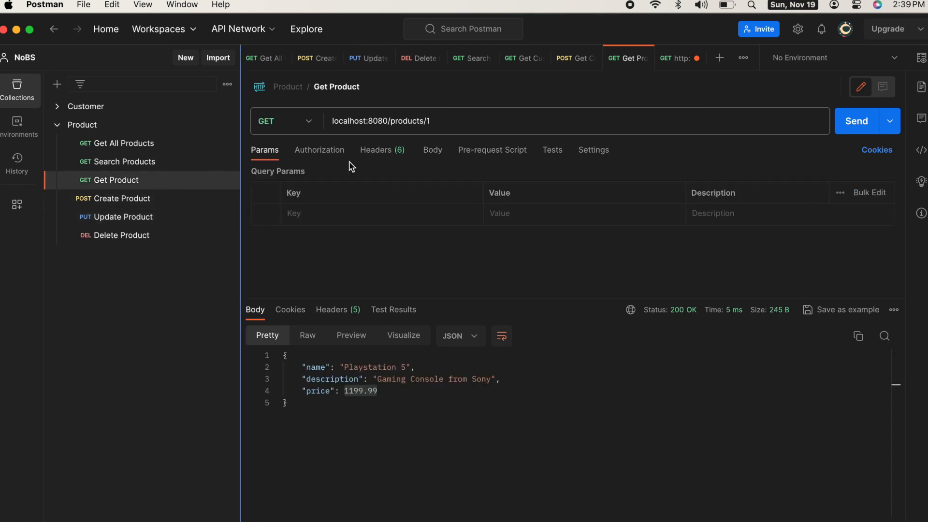
pyautogui.moveTo(857, 125)
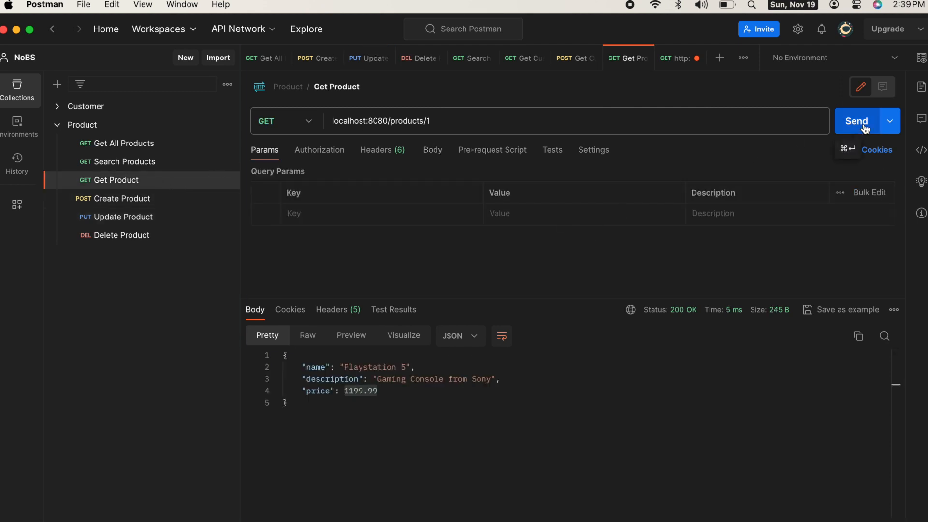
pyautogui.click(854, 120)
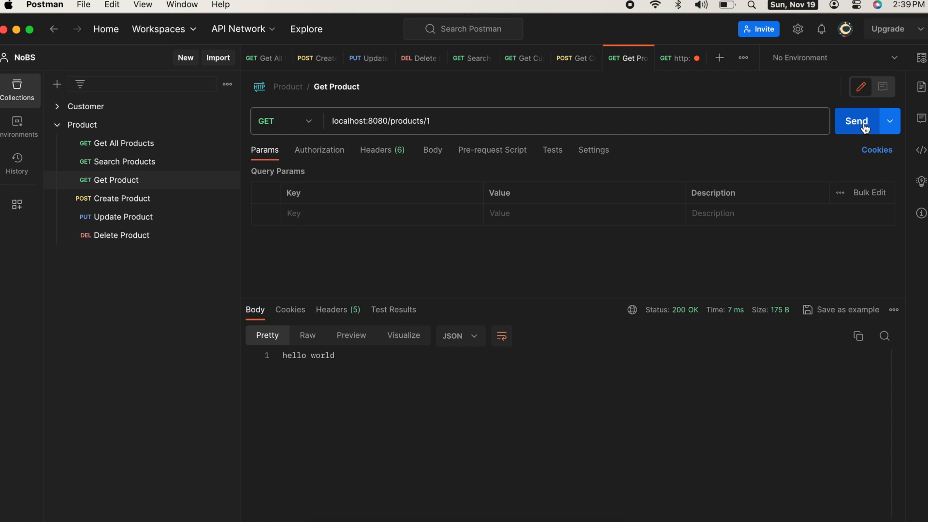
pyautogui.moveTo(307, 383)
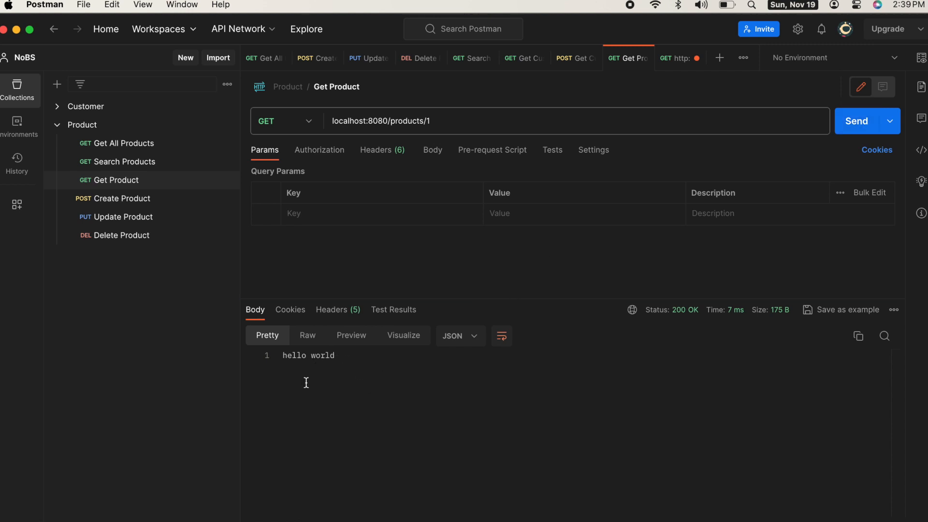
pyautogui.moveTo(429, 454)
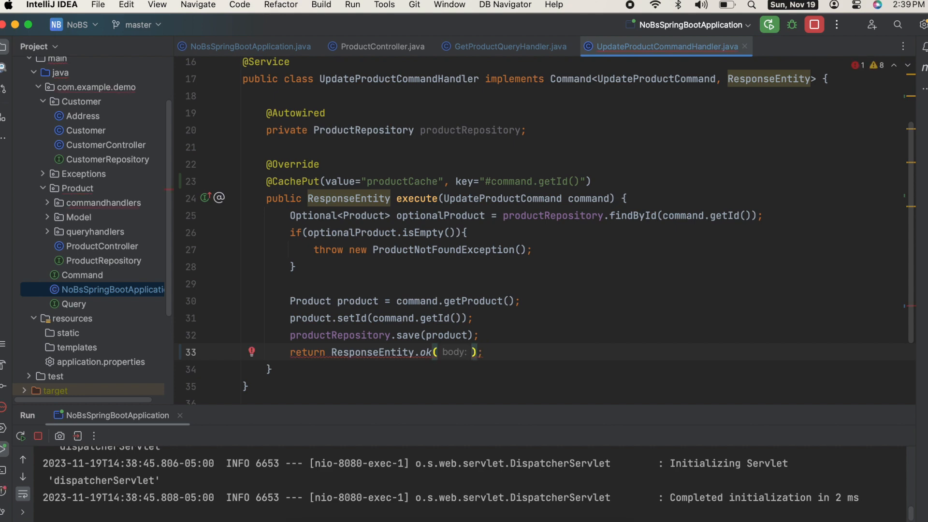
# Return ResponseEntity.ok(new ProductDTO(product)) from the update handler.
pyautogui.write('new ProductDTO(')
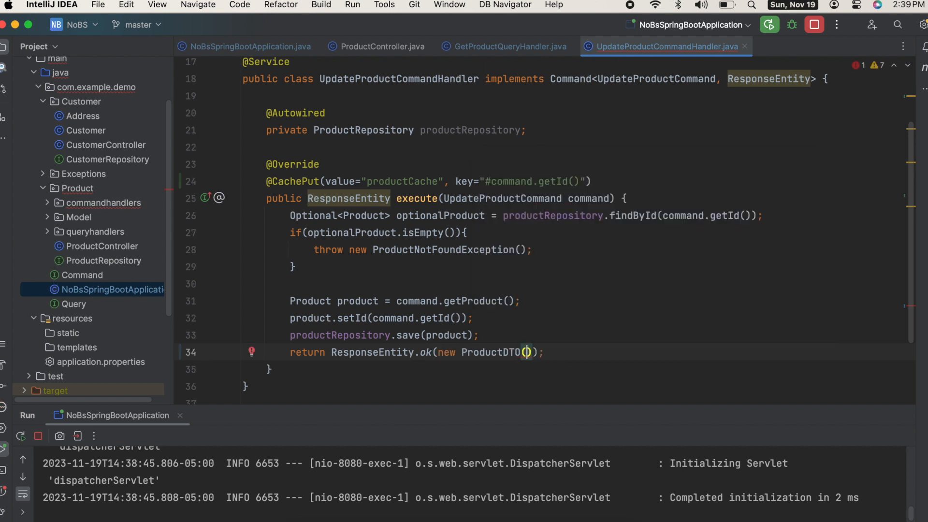
pyautogui.write('product')
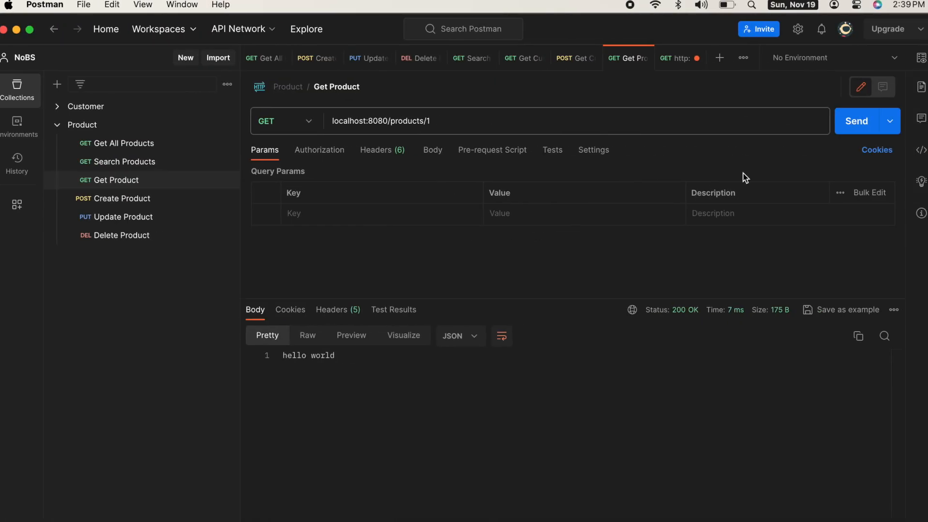
# Update product 1's price to 19.99, then fetch it and see 19.99 returned as JSON.
pyautogui.click(856, 120)
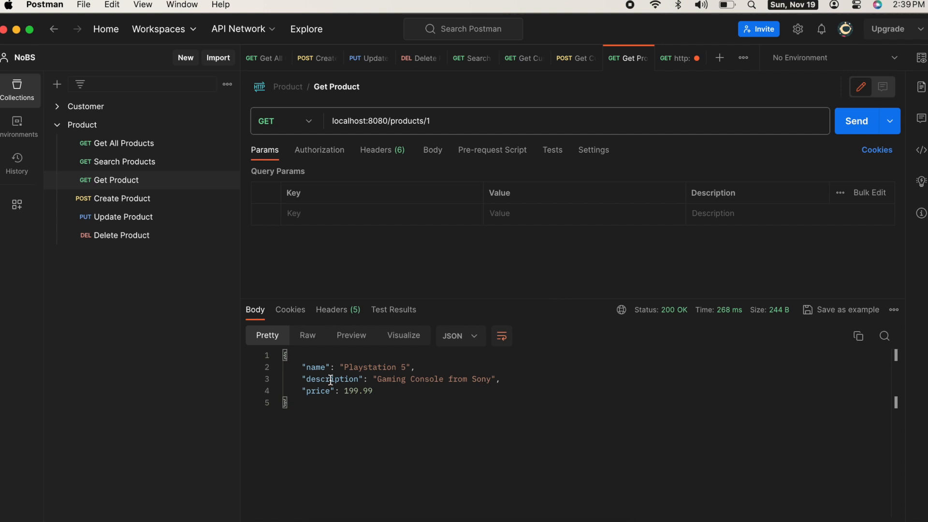
pyautogui.moveTo(138, 216)
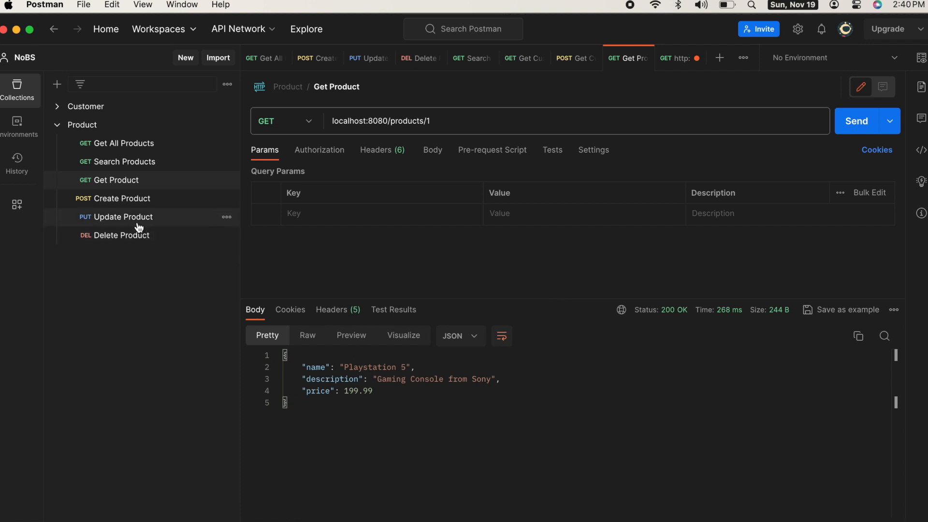
pyautogui.click(123, 216)
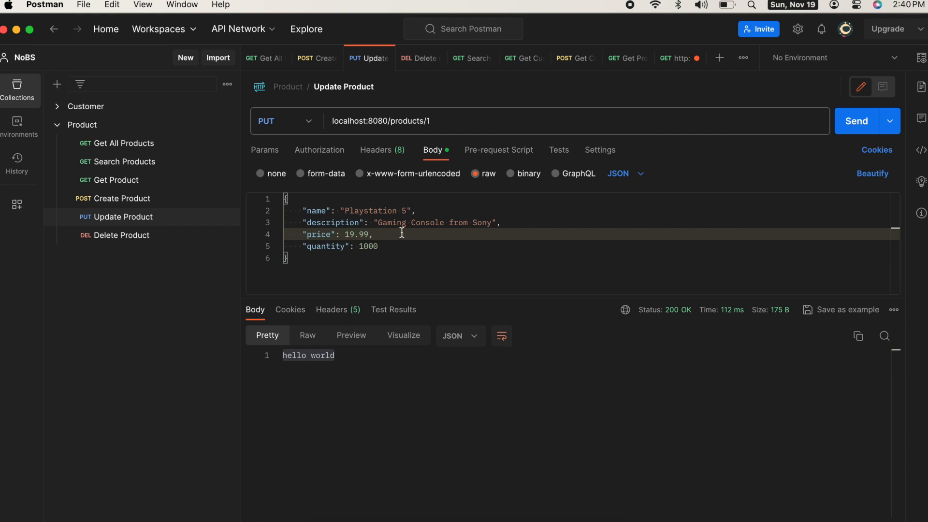
pyautogui.moveTo(844, 133)
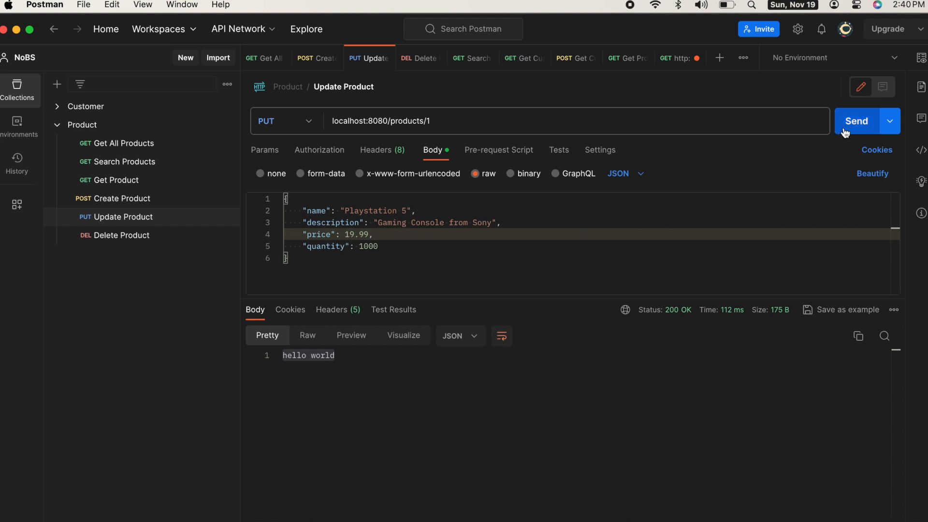
pyautogui.click(855, 121)
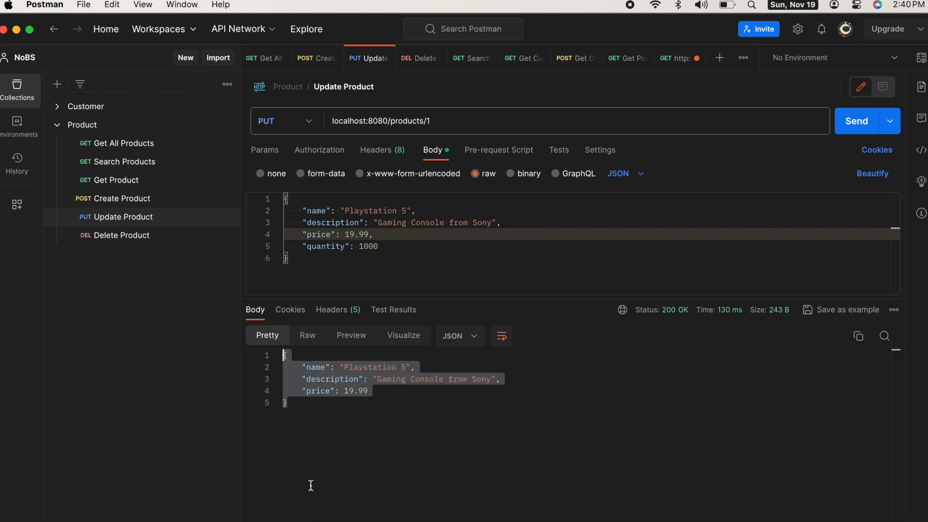
pyautogui.moveTo(321, 379)
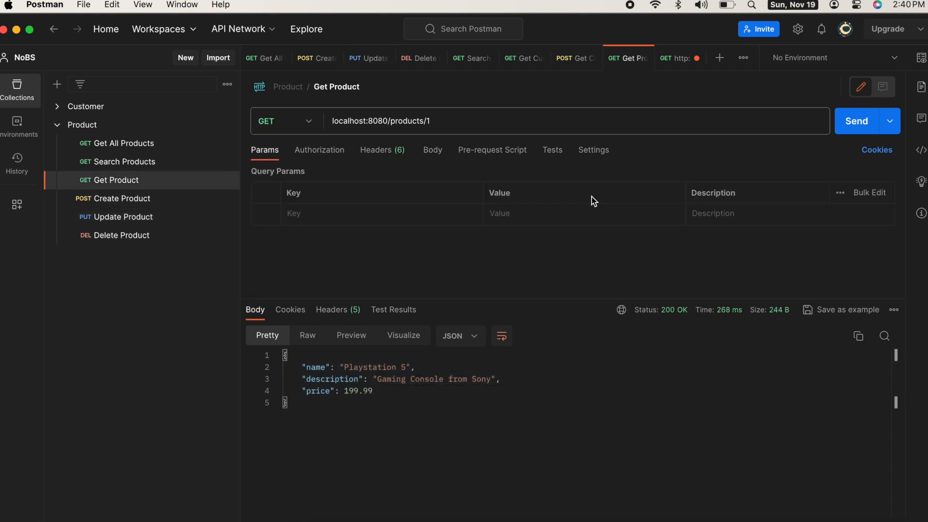
pyautogui.click(855, 121)
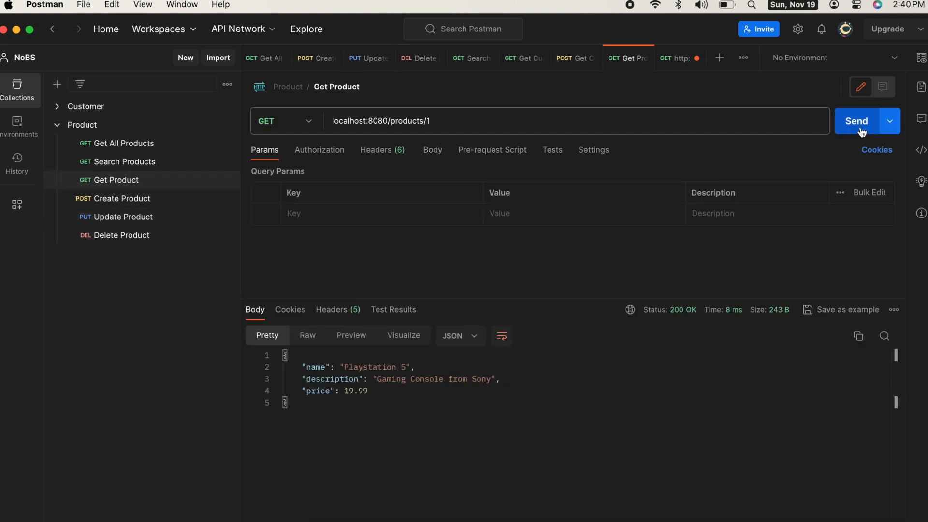